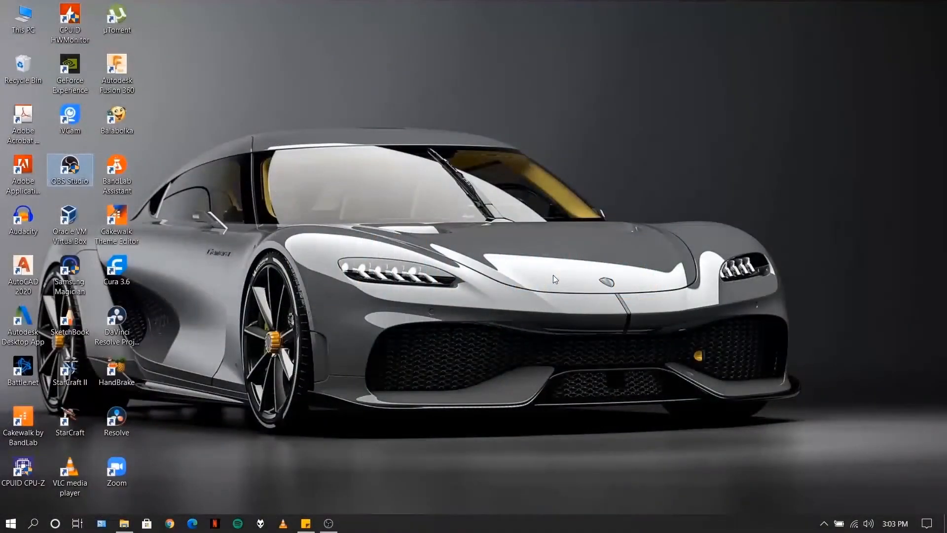
pyautogui.moveTo(446, 284)
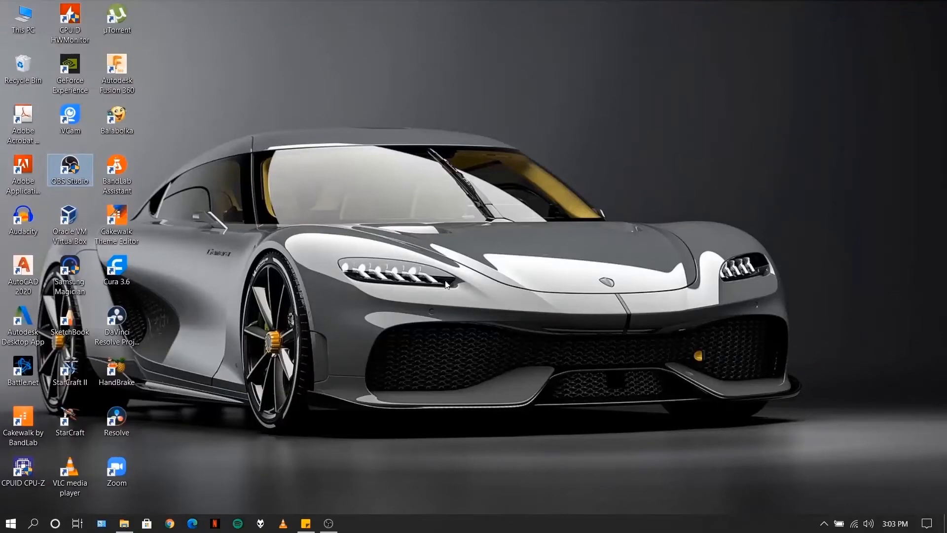
# Download the Unraid USB Creator for Windows from unraid.net in Chrome
pyautogui.click(193, 523)
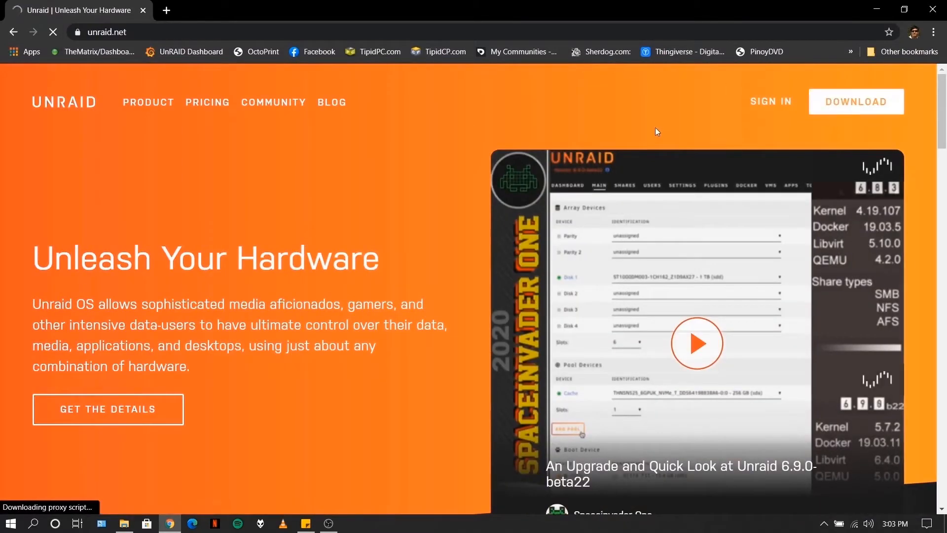
pyautogui.click(854, 100)
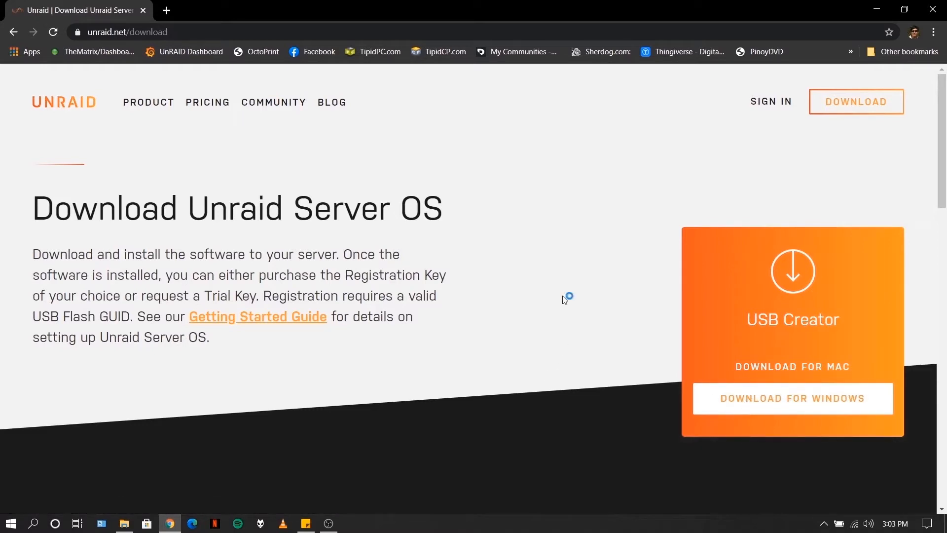
pyautogui.click(791, 397)
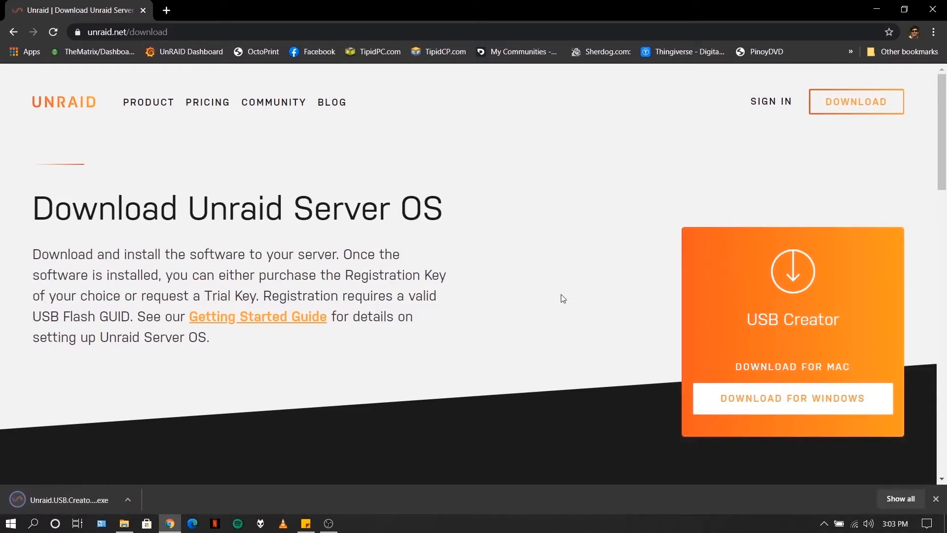
pyautogui.moveTo(227, 444)
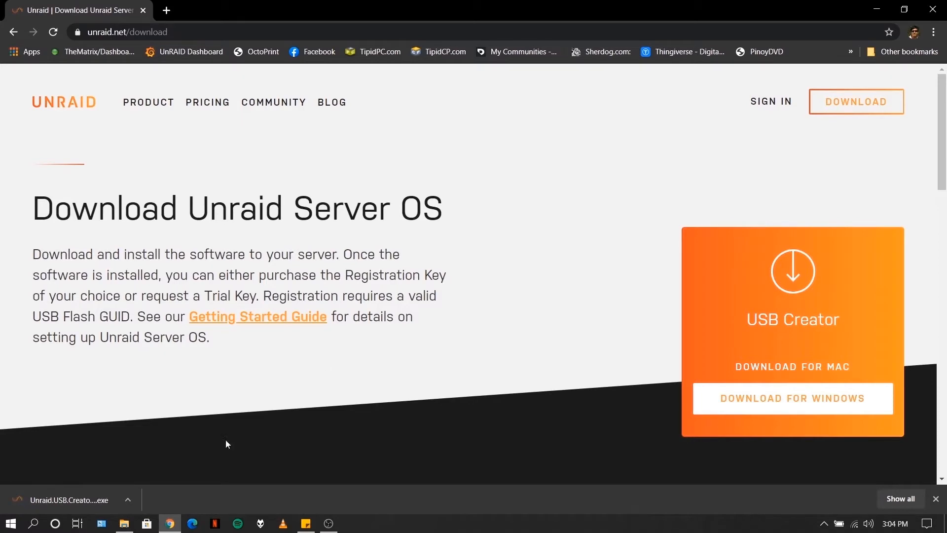
pyautogui.moveTo(221, 413)
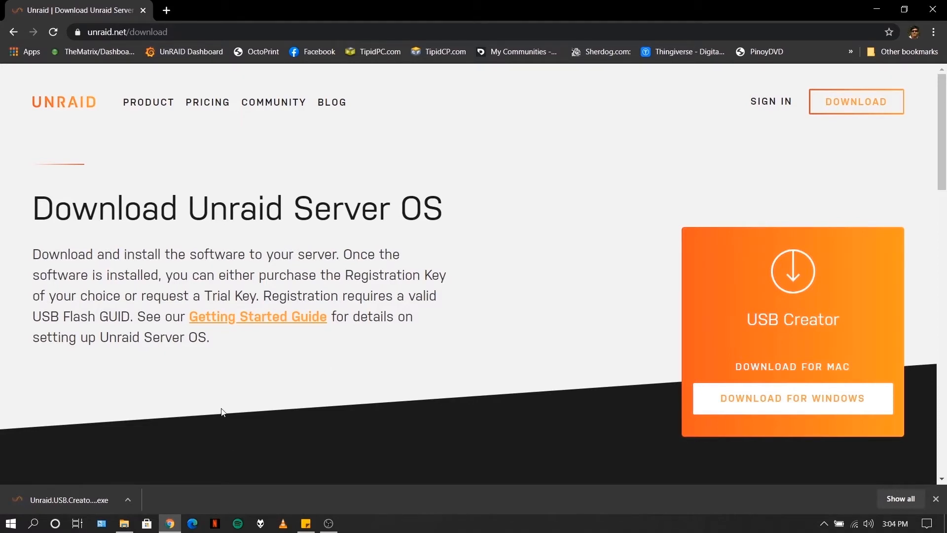
pyautogui.moveTo(234, 410)
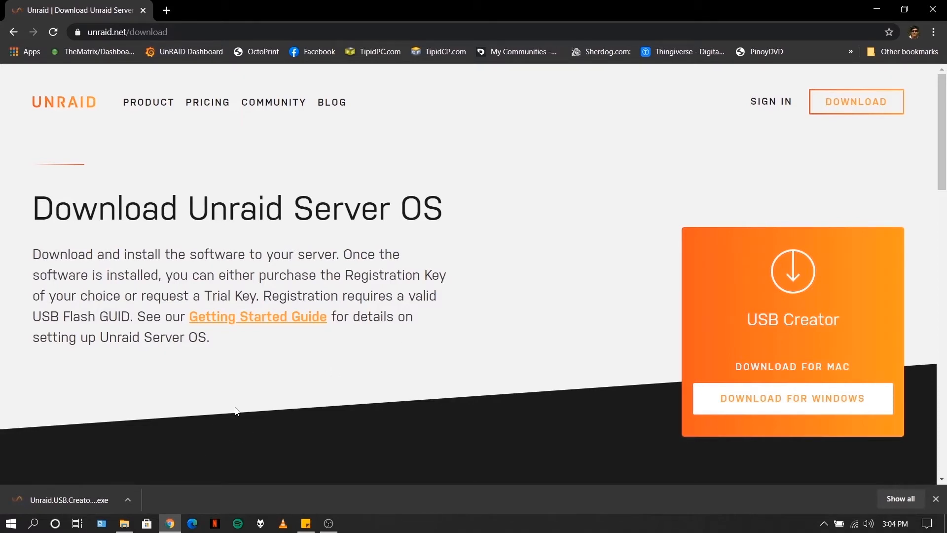
# Write Unraid 6.8.3 to the SanDisk flash drive with Allow UEFI Boot enabled
pyautogui.click(68, 499)
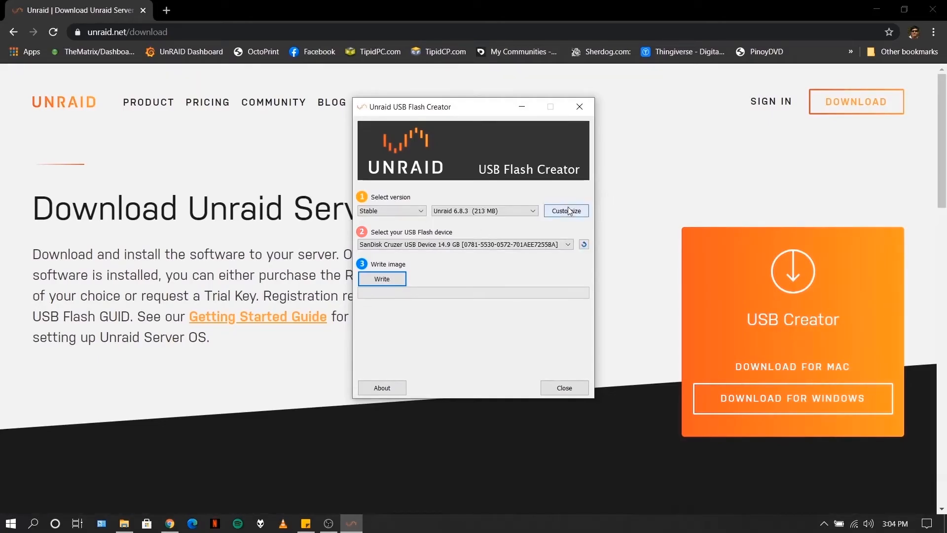
pyautogui.click(565, 211)
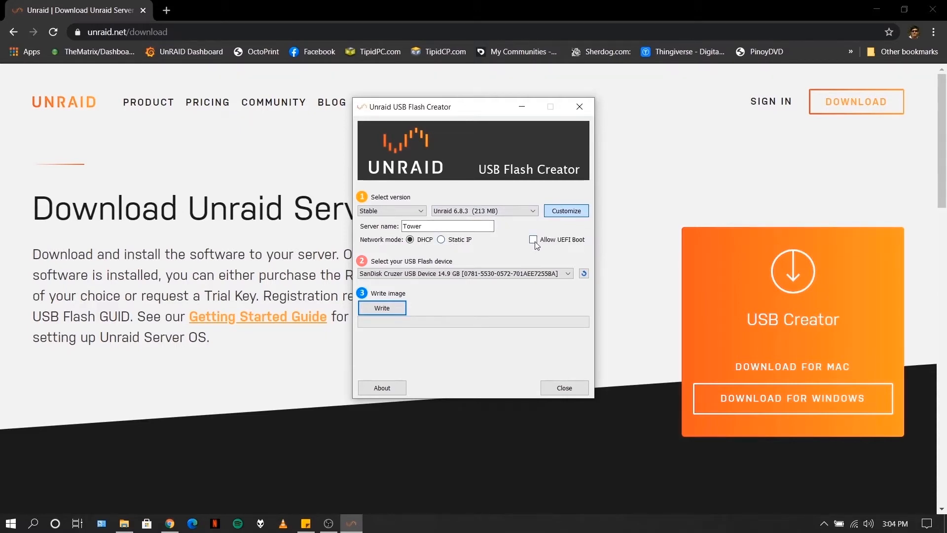
pyautogui.click(532, 239)
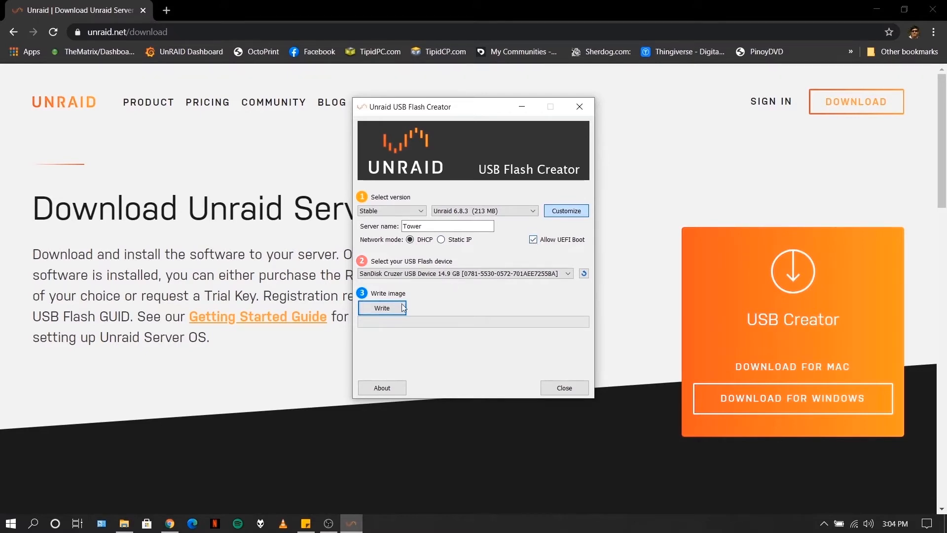
pyautogui.click(381, 308)
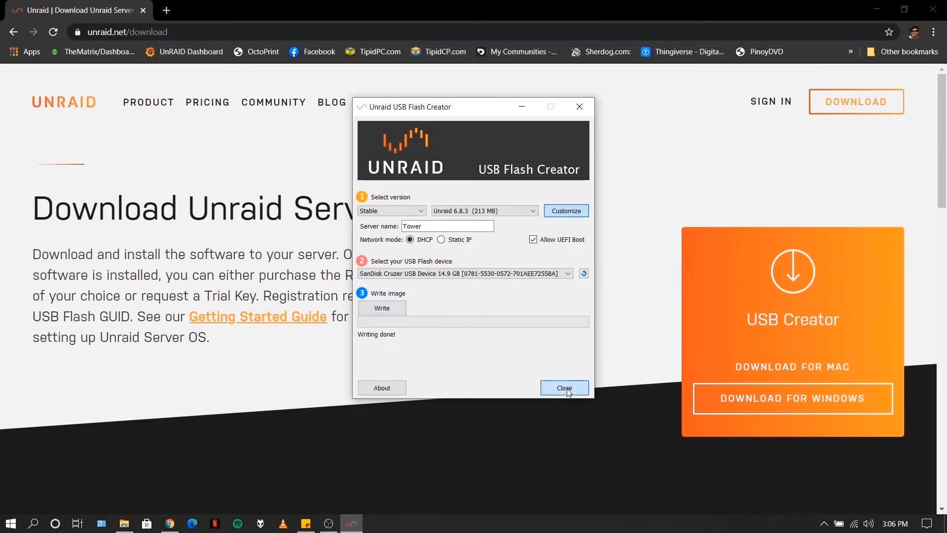
# Close the creator and boot the machine from UEFI: SanDisk, Partition 1
pyautogui.click(563, 387)
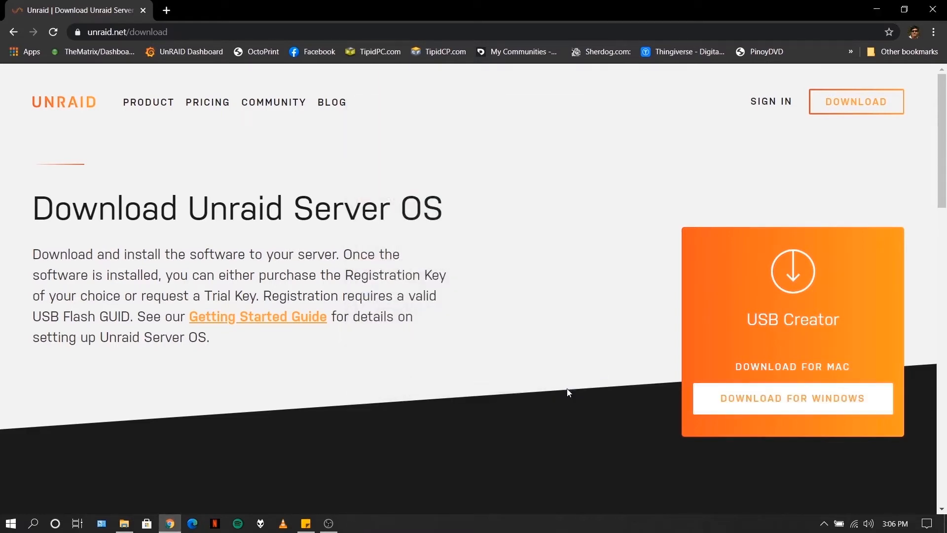
pyautogui.moveTo(568, 395)
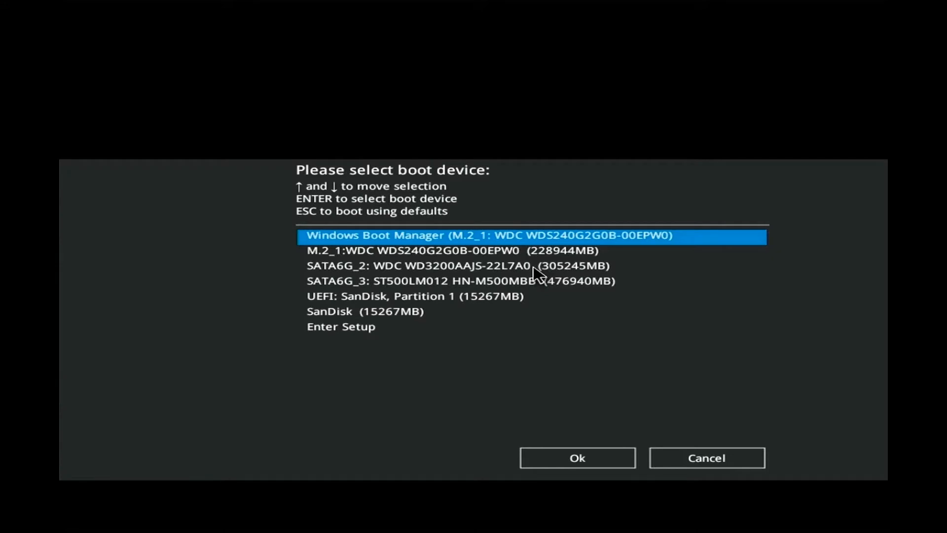
pyautogui.press('Down')
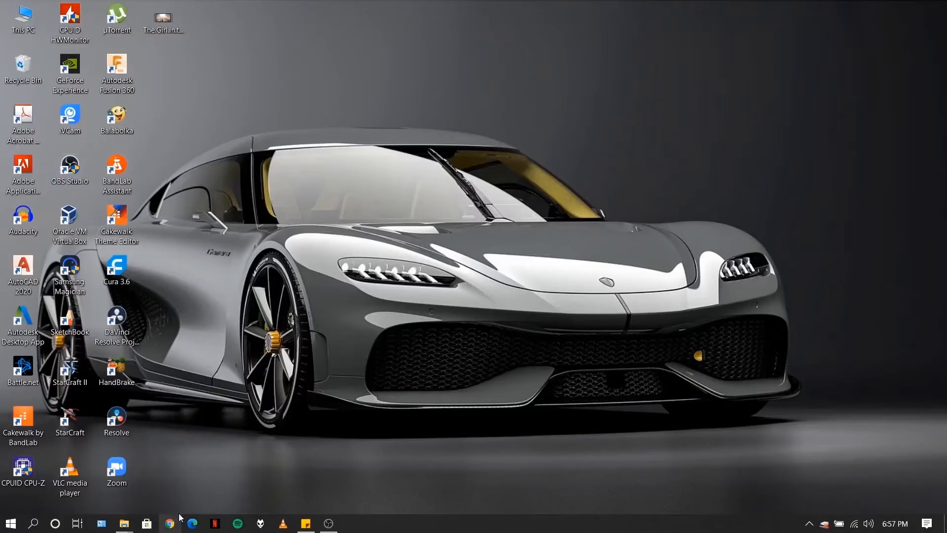
# Request a trial key on the Registration page, accept the EULA and start the 30-day trial
pyautogui.click(170, 523)
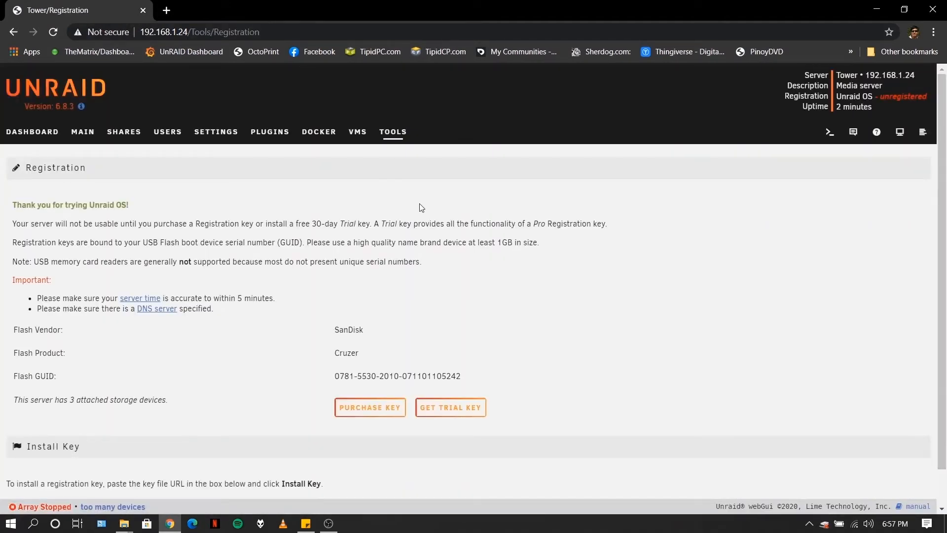
pyautogui.scroll(-3)
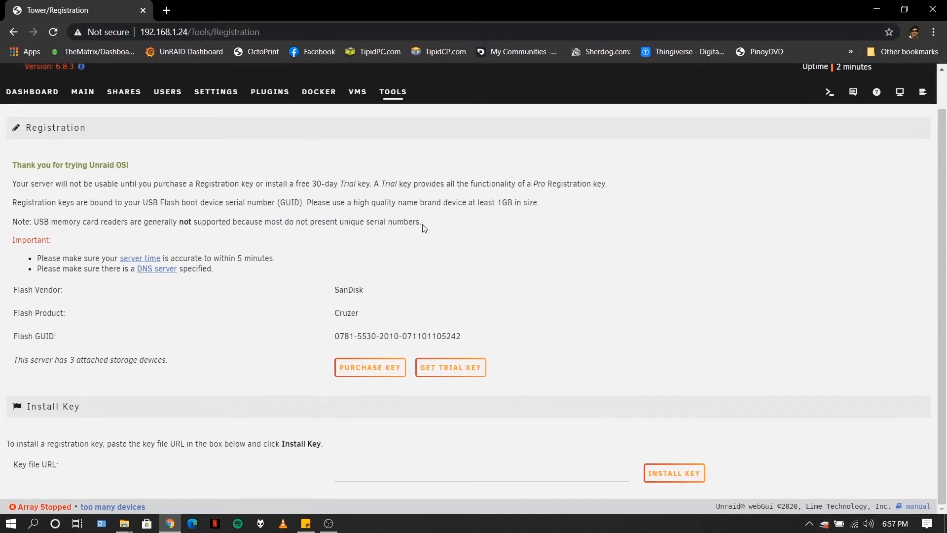
pyautogui.moveTo(497, 256)
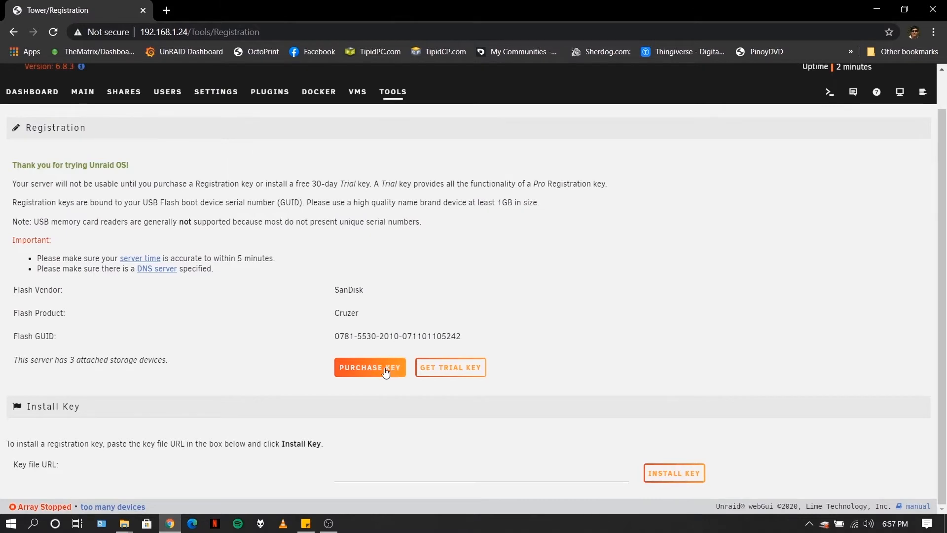
pyautogui.moveTo(450, 367)
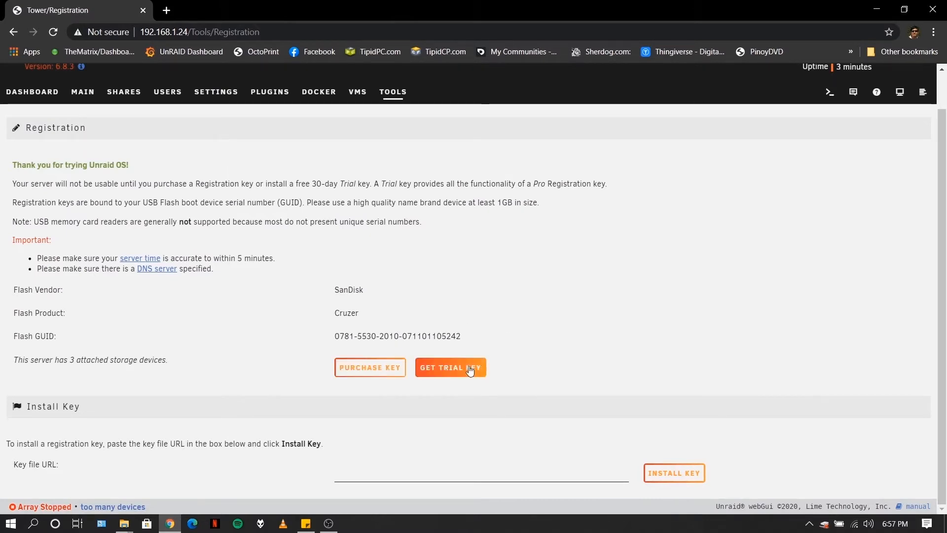
pyautogui.click(450, 367)
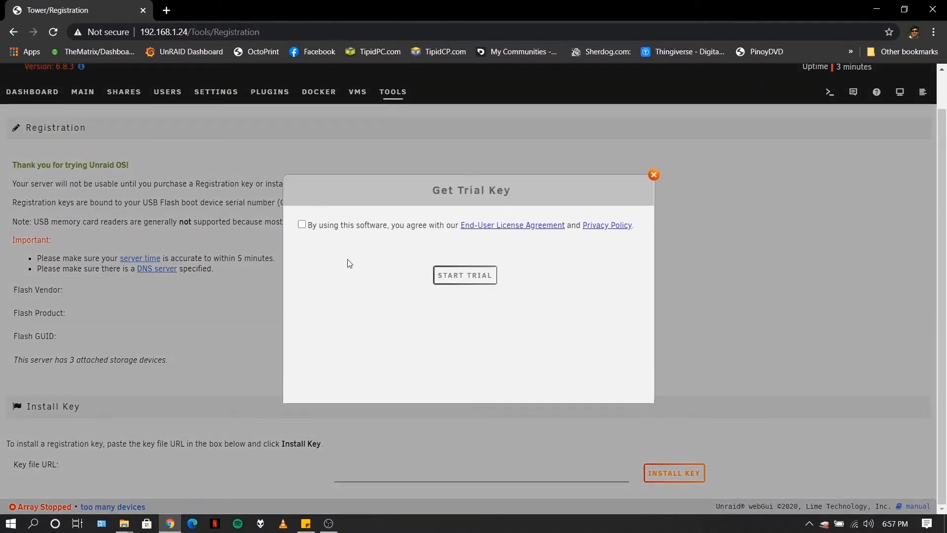
pyautogui.click(302, 225)
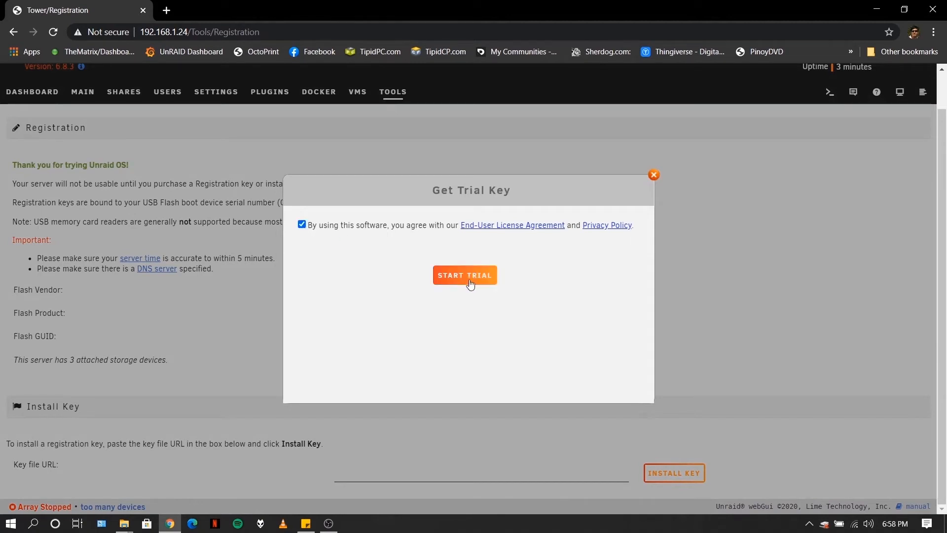
pyautogui.click(465, 276)
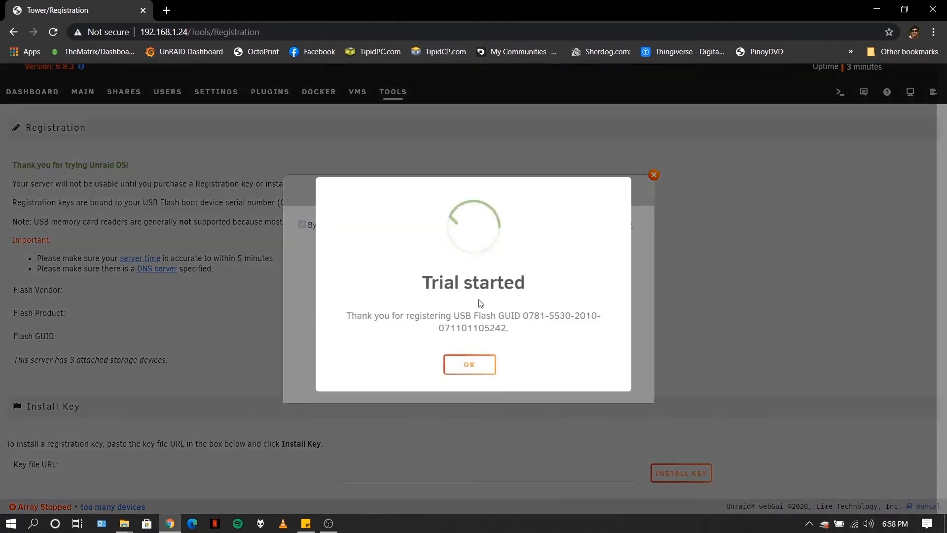
pyautogui.click(470, 364)
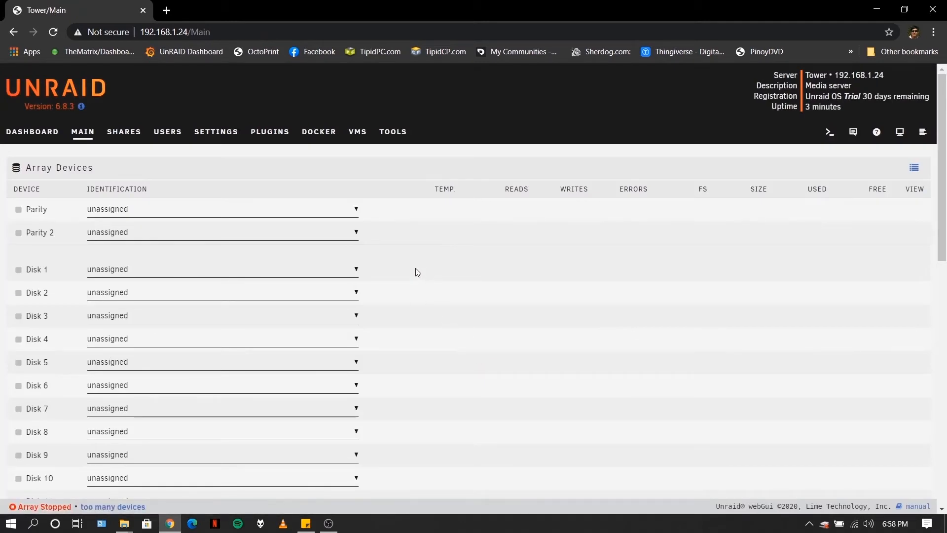
pyautogui.moveTo(398, 239)
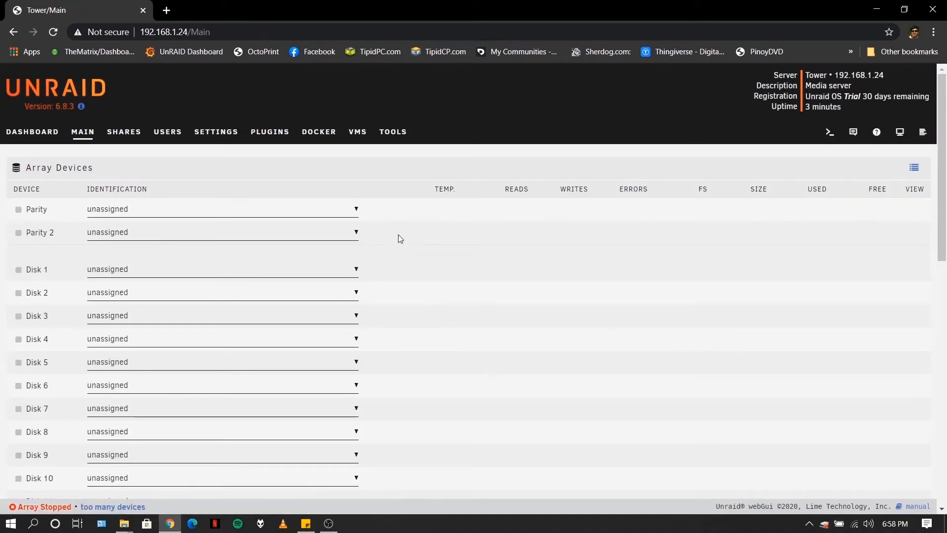
# Select the 500 GB drive for Parity and the 320 GB drive for Disk 1 on the Main page
pyautogui.scroll(-3)
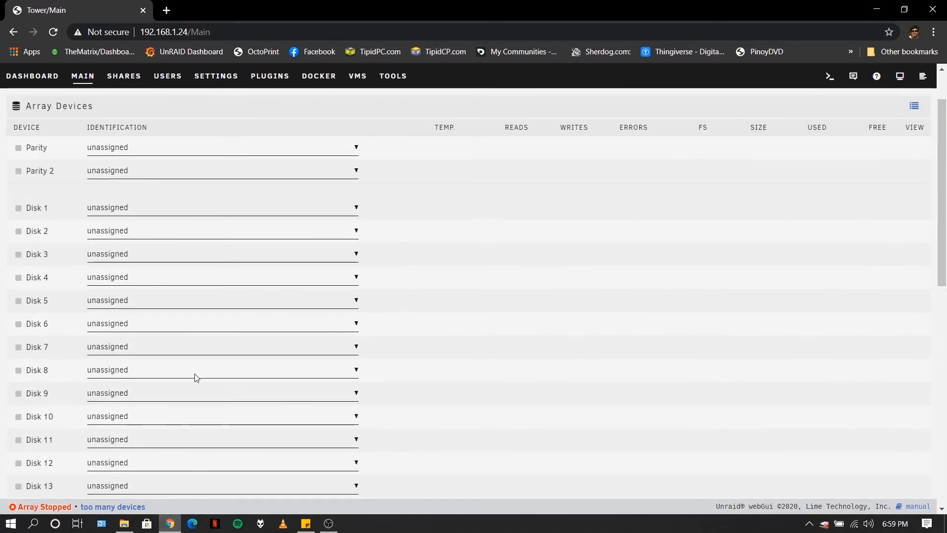
pyautogui.moveTo(378, 225)
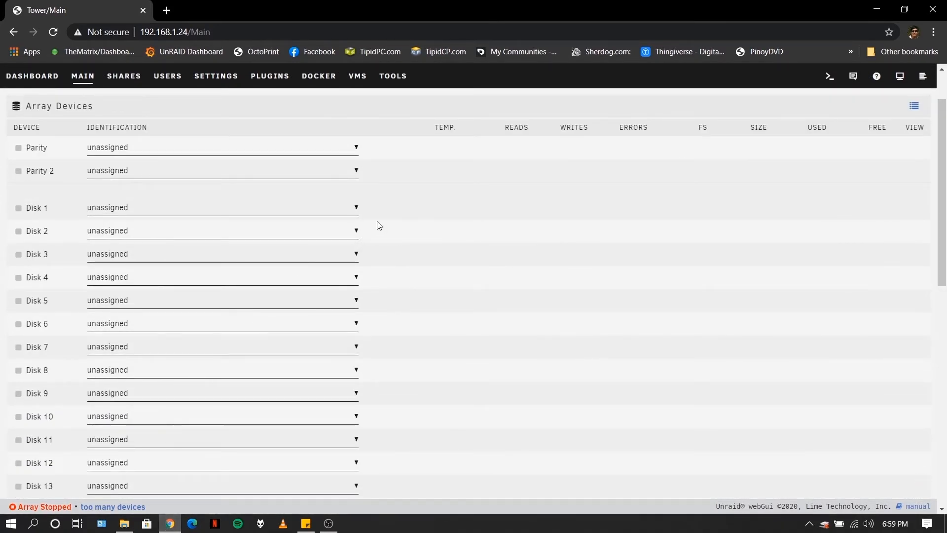
pyautogui.click(222, 147)
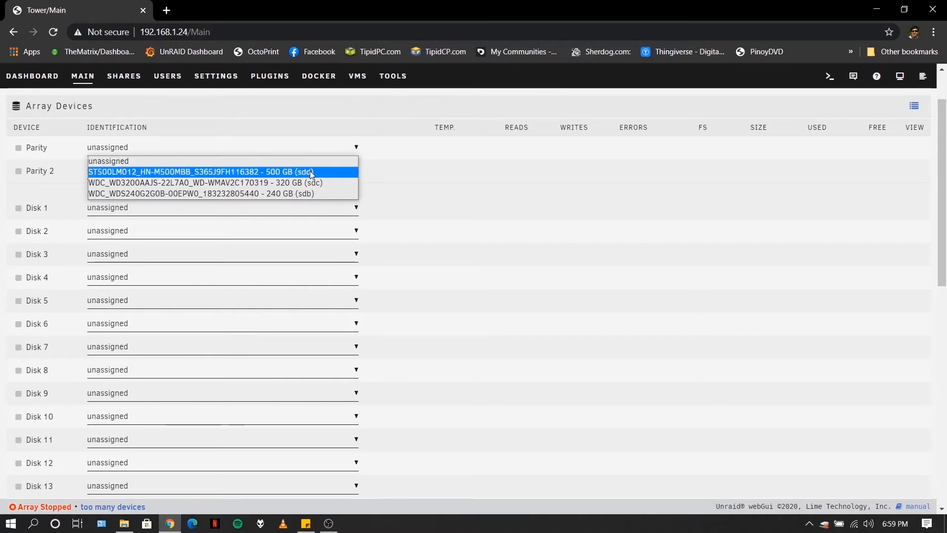
pyautogui.click(200, 172)
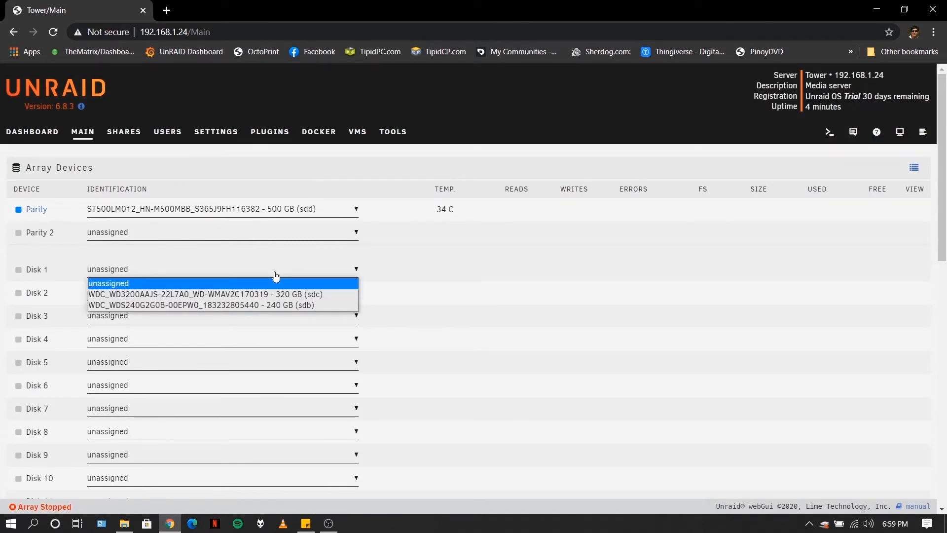
pyautogui.click(204, 294)
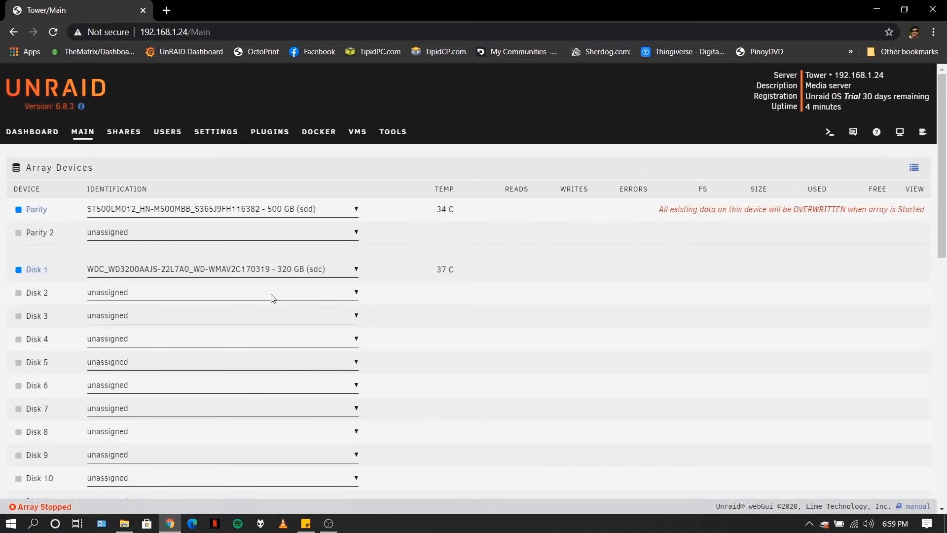
pyautogui.moveTo(384, 280)
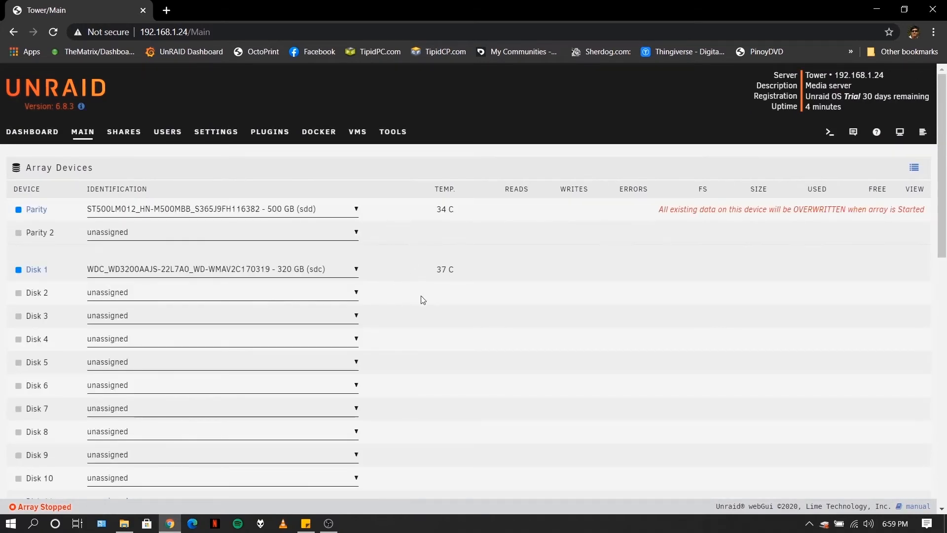
pyautogui.scroll(-3)
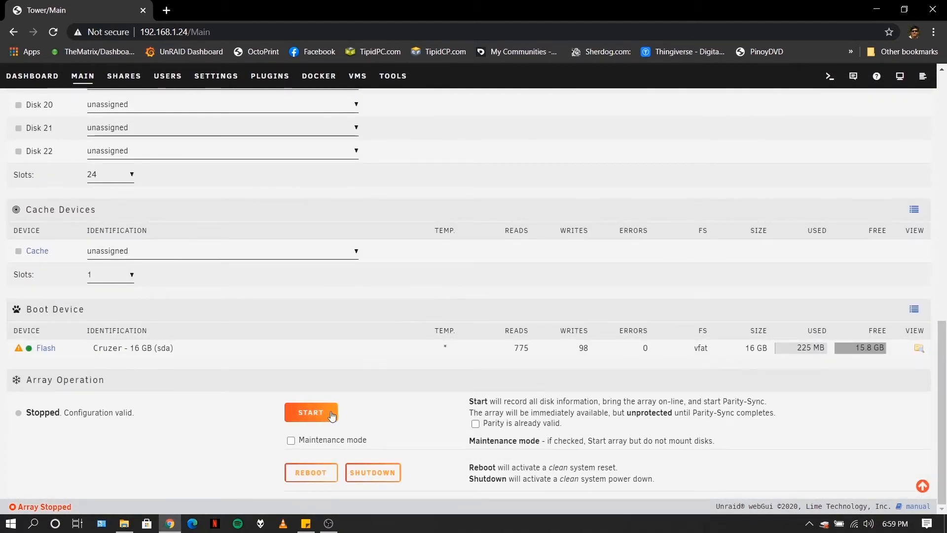
# Start the array and check the parity-sync progress
pyautogui.click(311, 413)
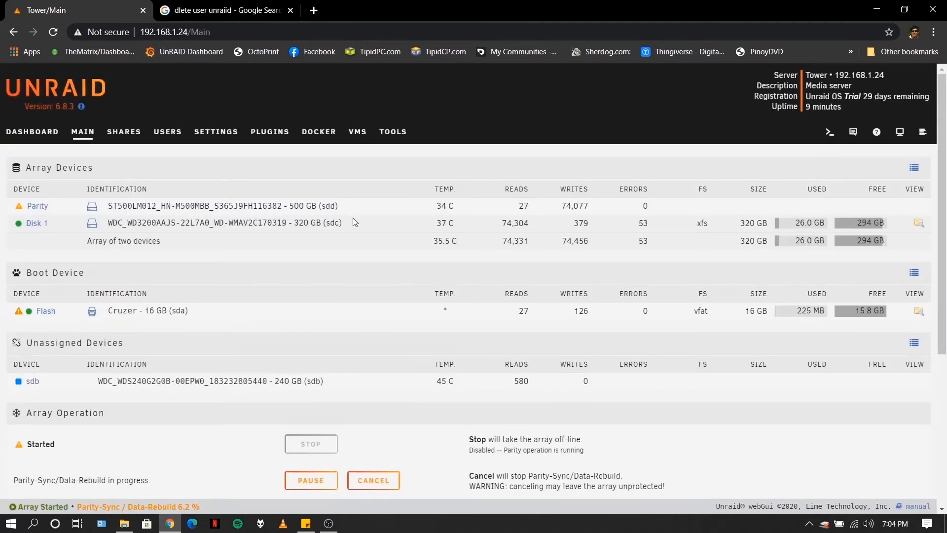
pyautogui.scroll(-3)
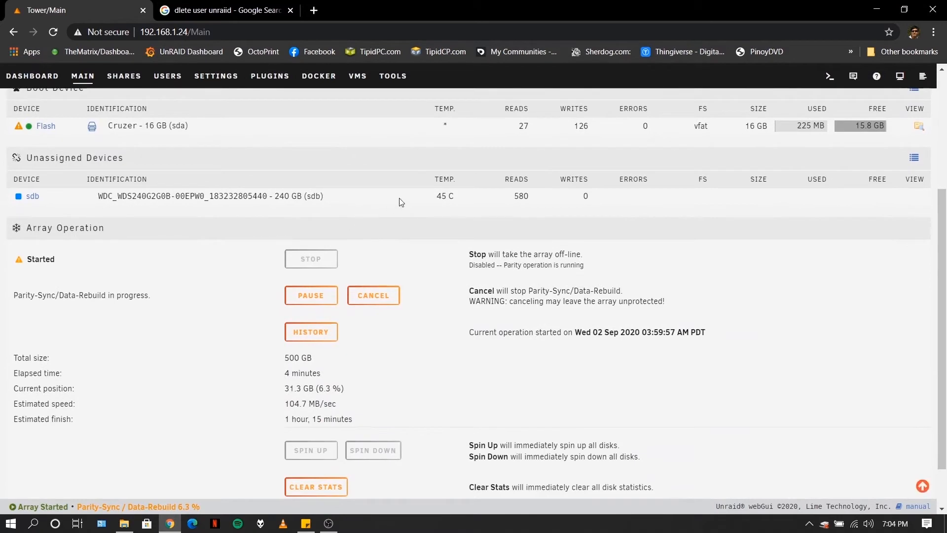
pyautogui.scroll(-3)
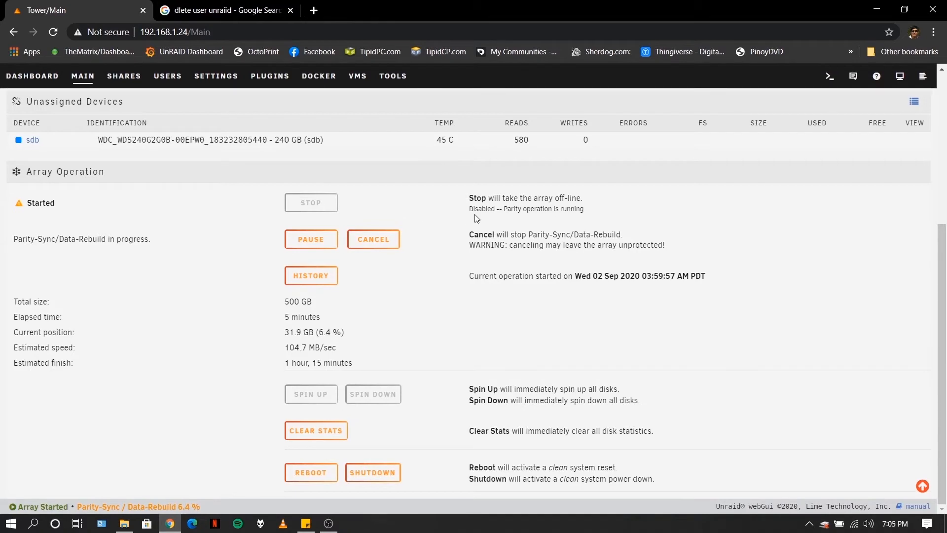
pyautogui.moveTo(483, 209)
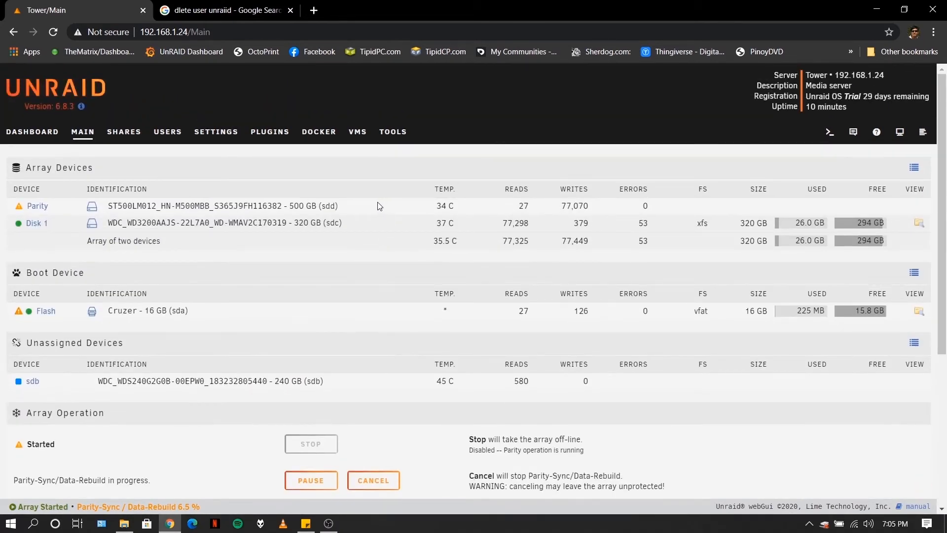
pyautogui.moveTo(167, 132)
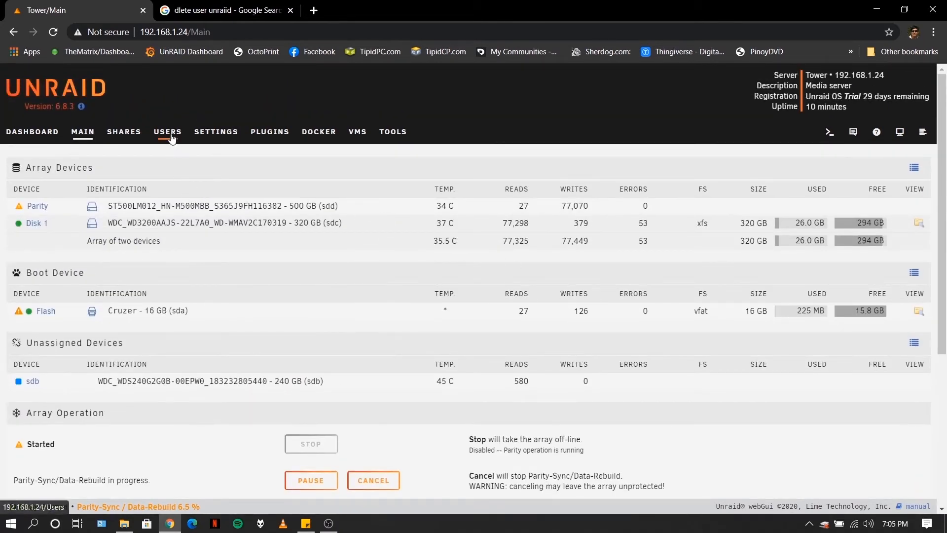
# Add a user named don with its password on the Users page and return to the user list
pyautogui.click(168, 132)
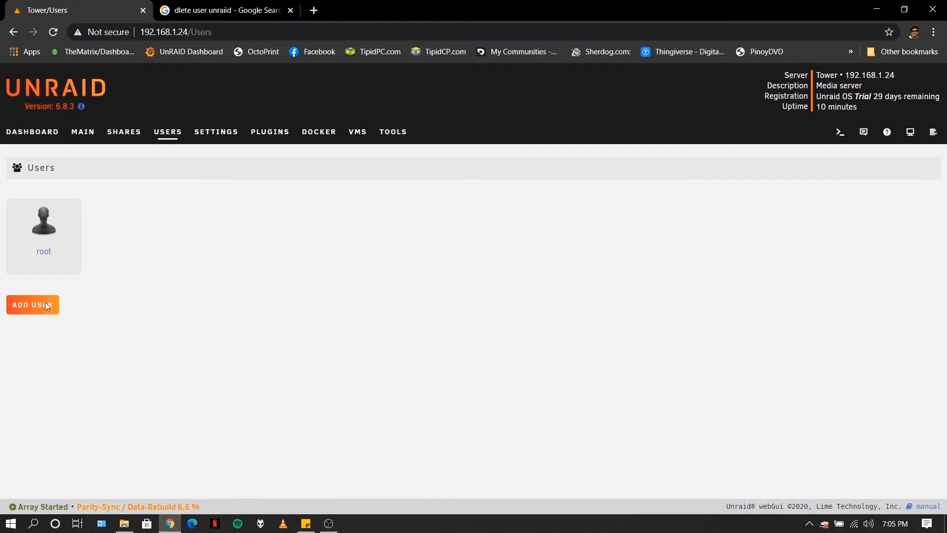
pyautogui.click(32, 305)
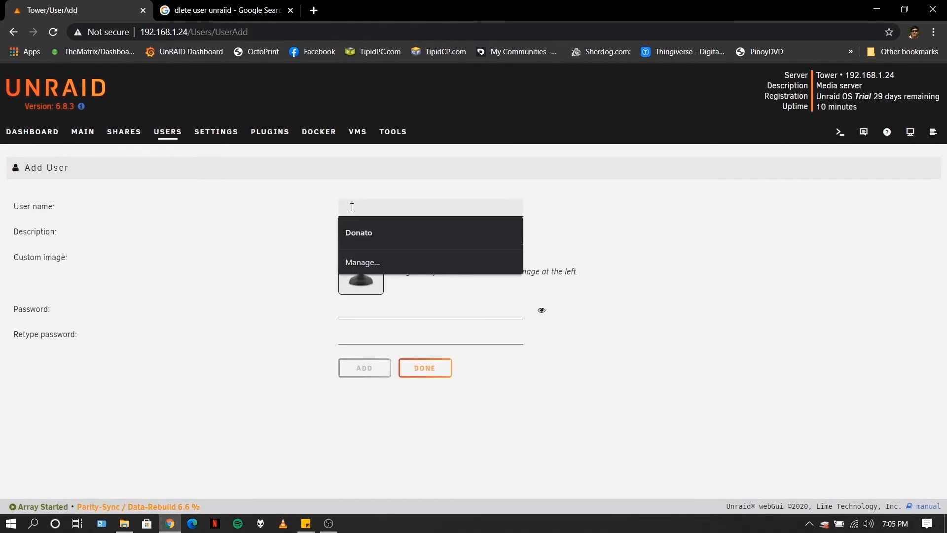
pyautogui.write('don')
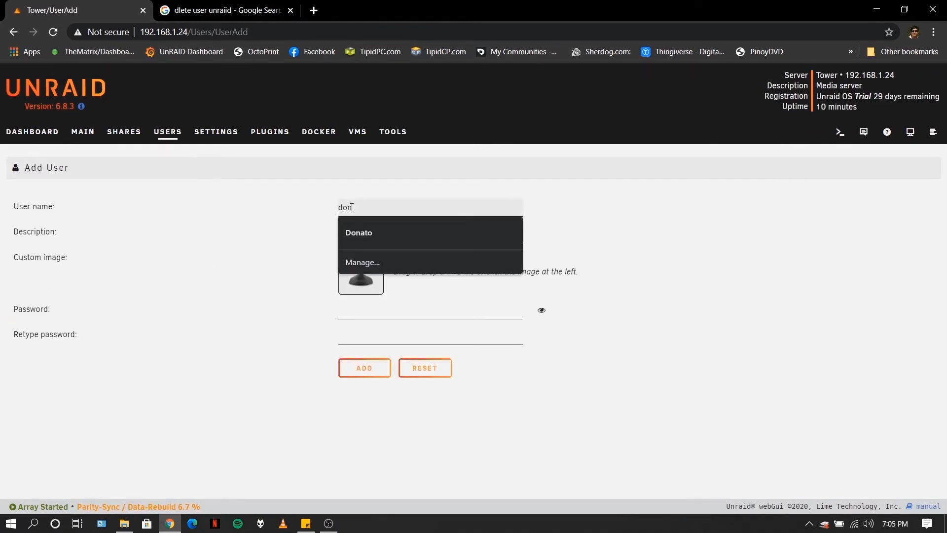
pyautogui.click(471, 311)
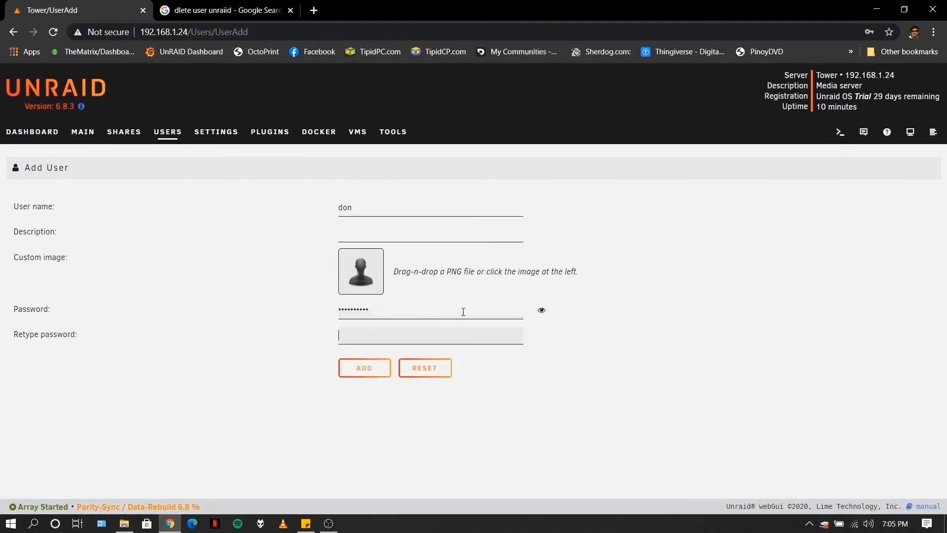
pyautogui.write('•••••')
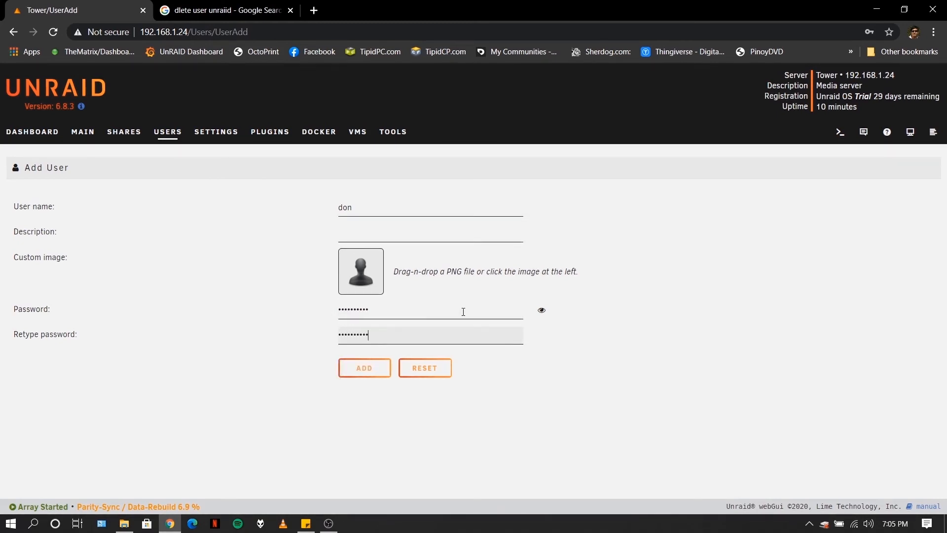
pyautogui.click(364, 367)
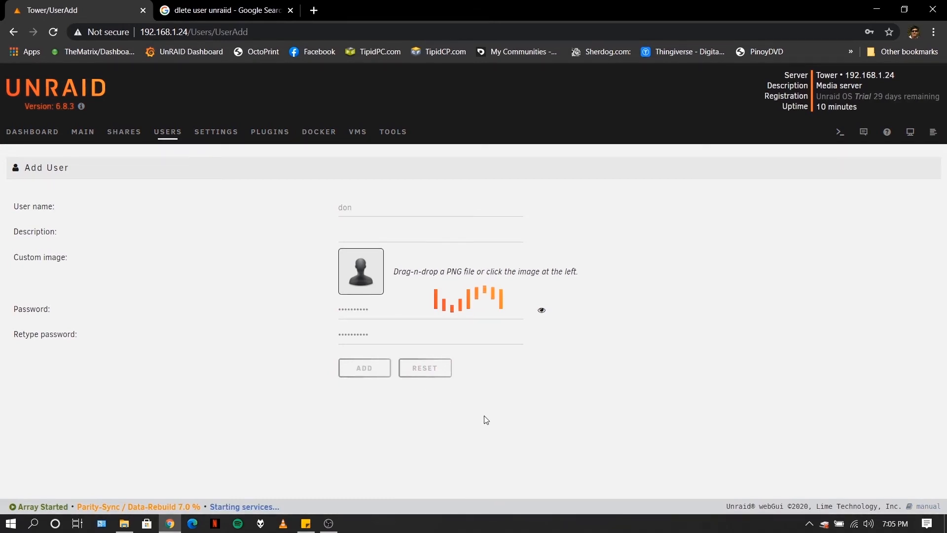
pyautogui.click(364, 367)
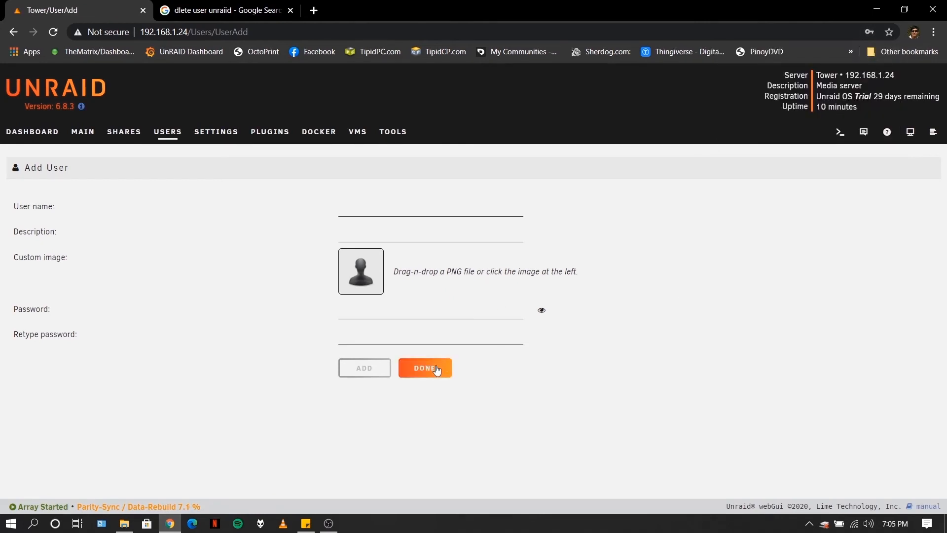
pyautogui.click(424, 368)
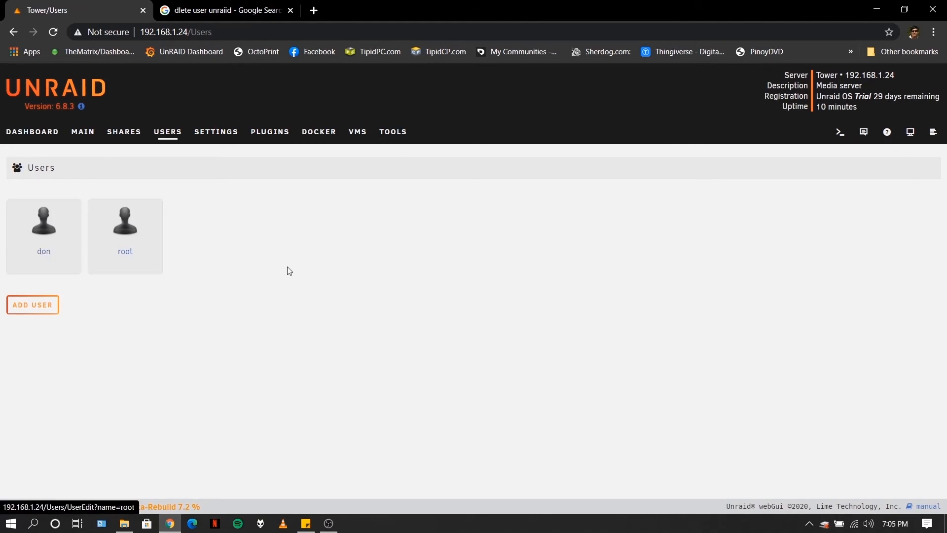
pyautogui.click(125, 132)
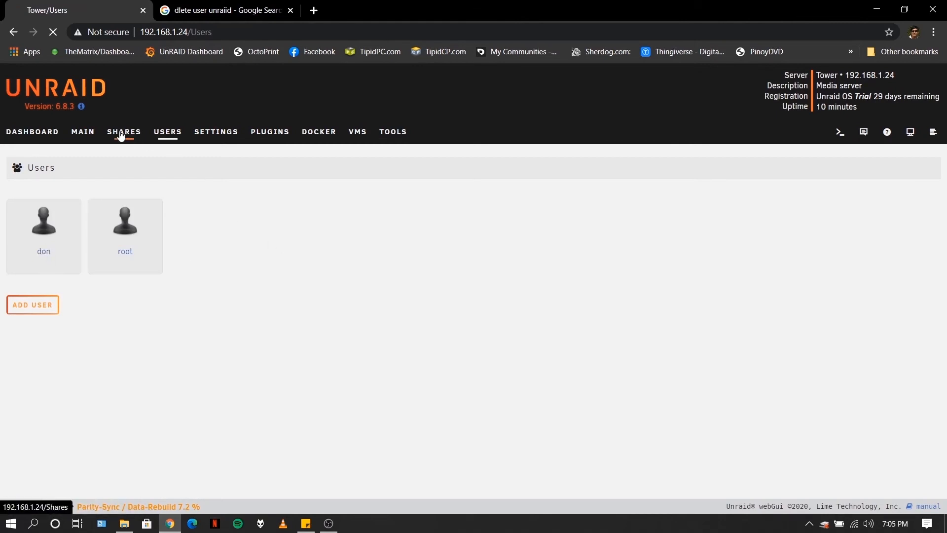
# Add a user share named test2 on the Shares page and return to the share list
pyautogui.click(124, 131)
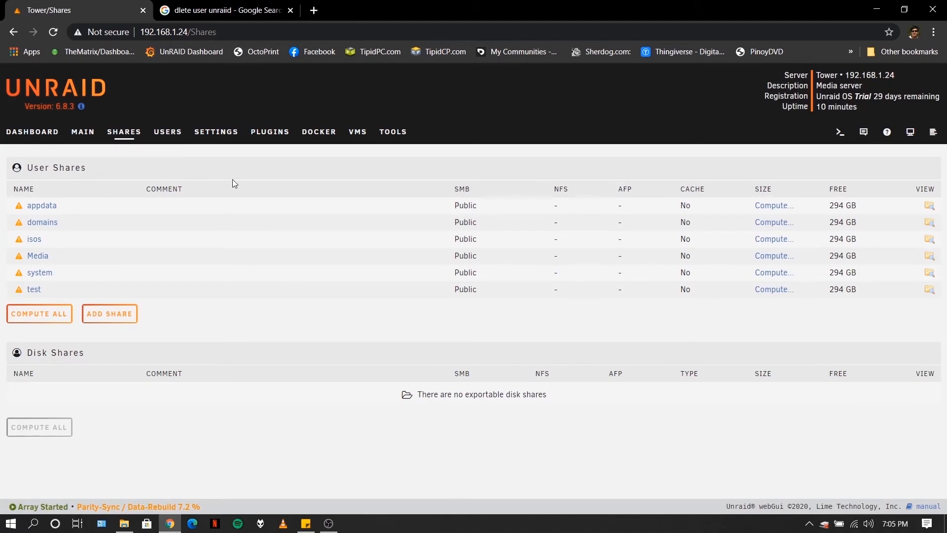
pyautogui.moveTo(169, 324)
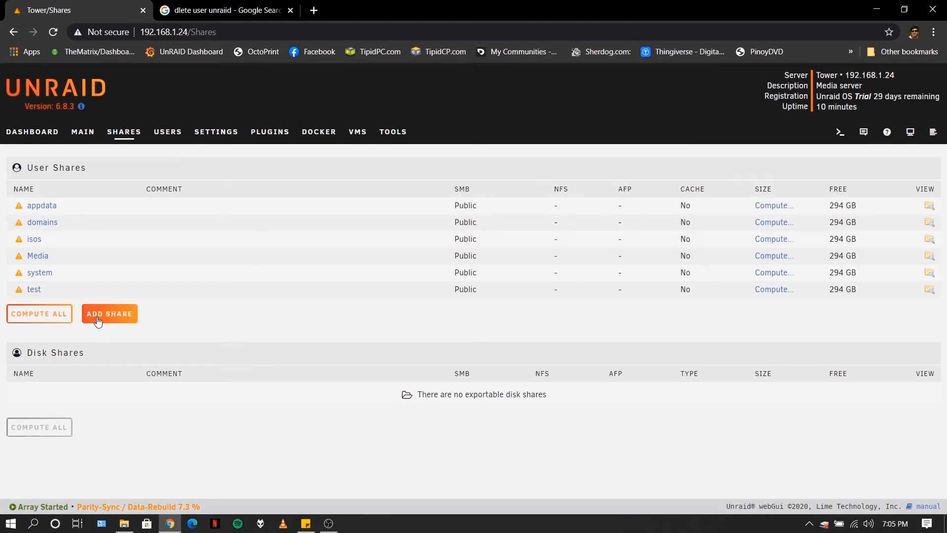
pyautogui.click(109, 314)
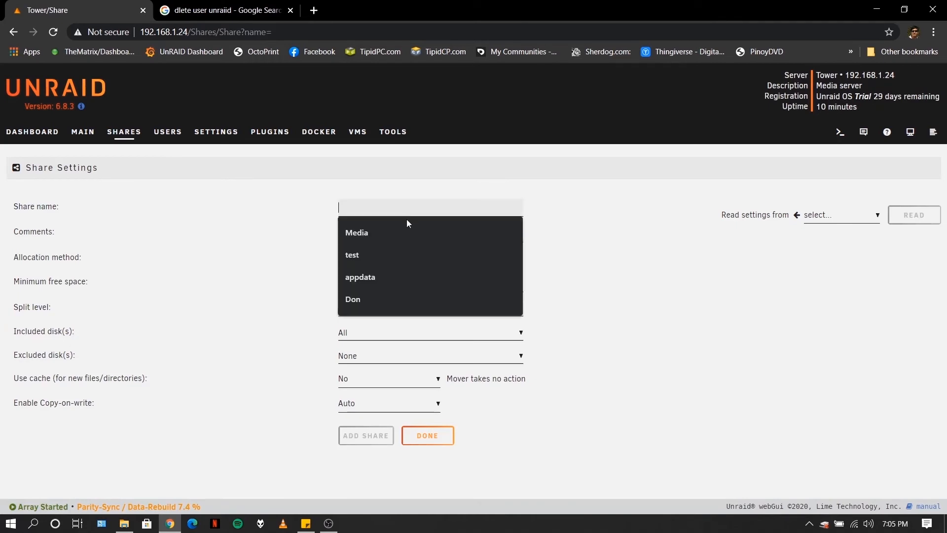
pyautogui.click(352, 254)
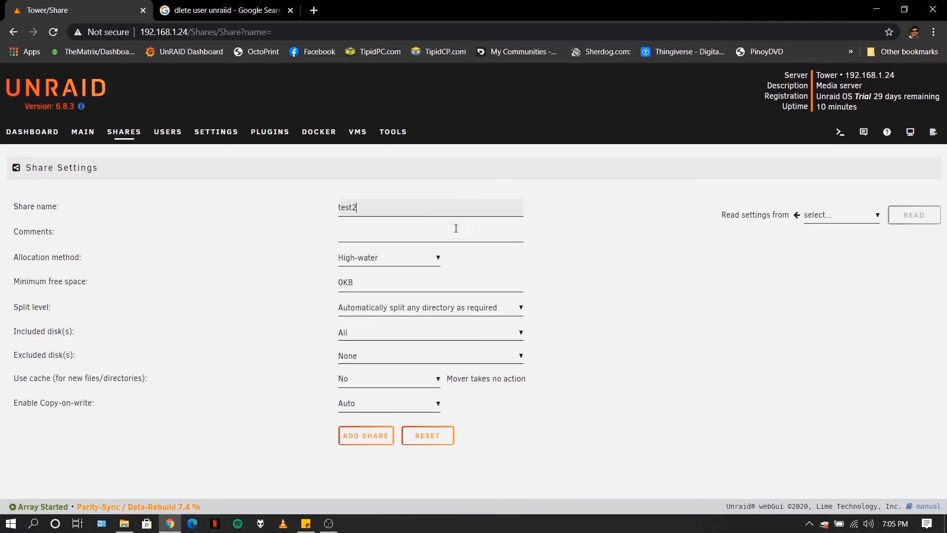
pyautogui.click(365, 435)
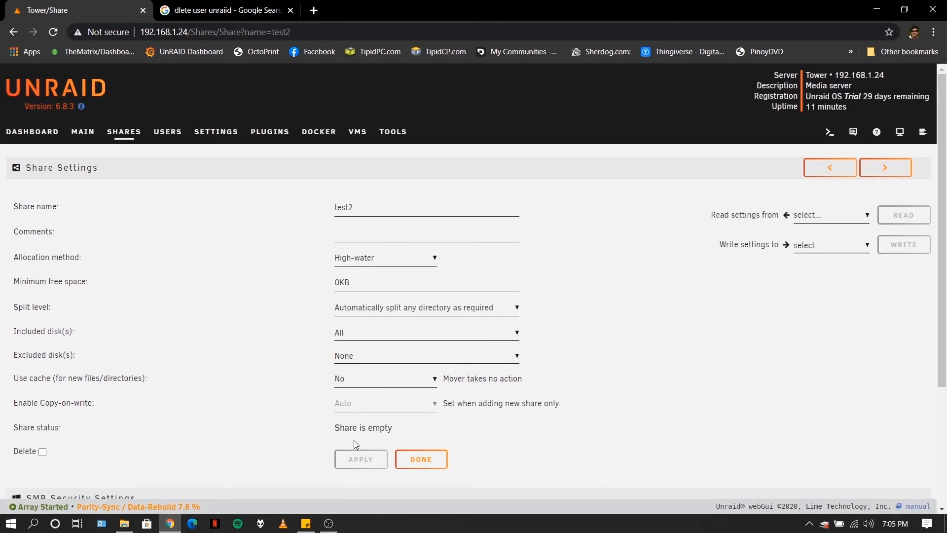
pyautogui.click(420, 459)
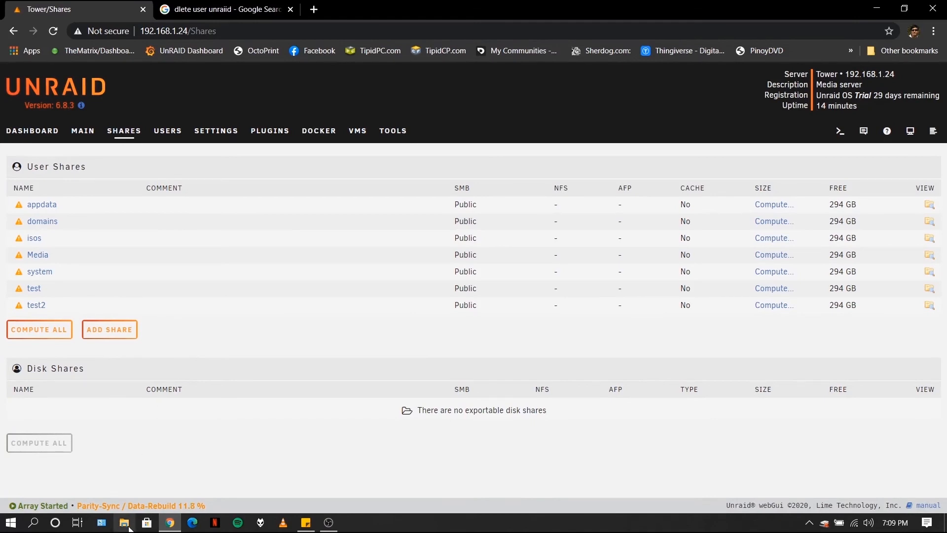
# Browse to the TOWER server under Network in File Explorer and open the test2 share
pyautogui.click(124, 521)
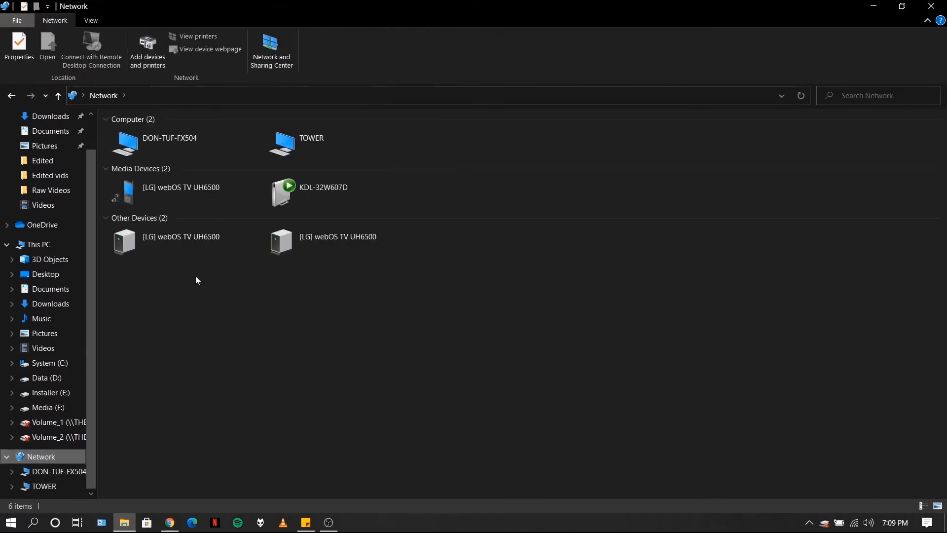
pyautogui.click(311, 143)
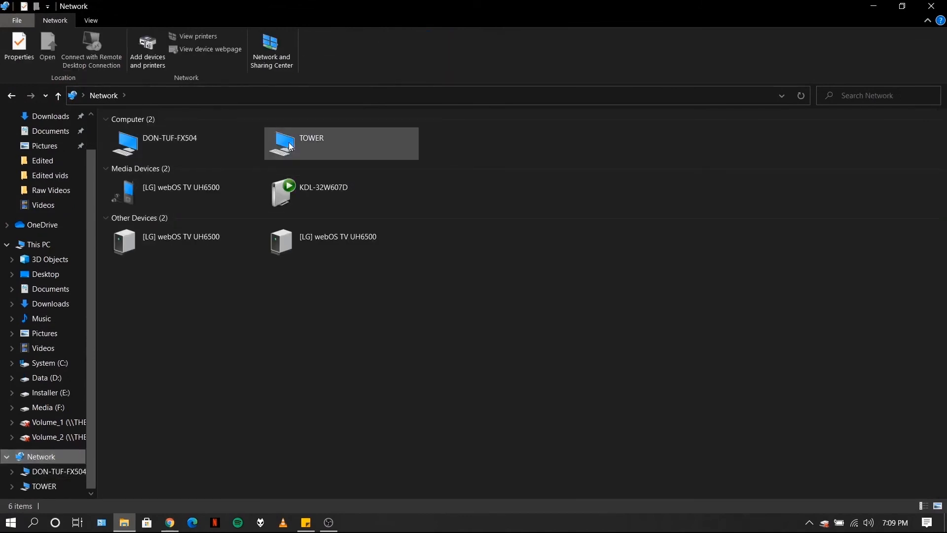
pyautogui.doubleClick(289, 144)
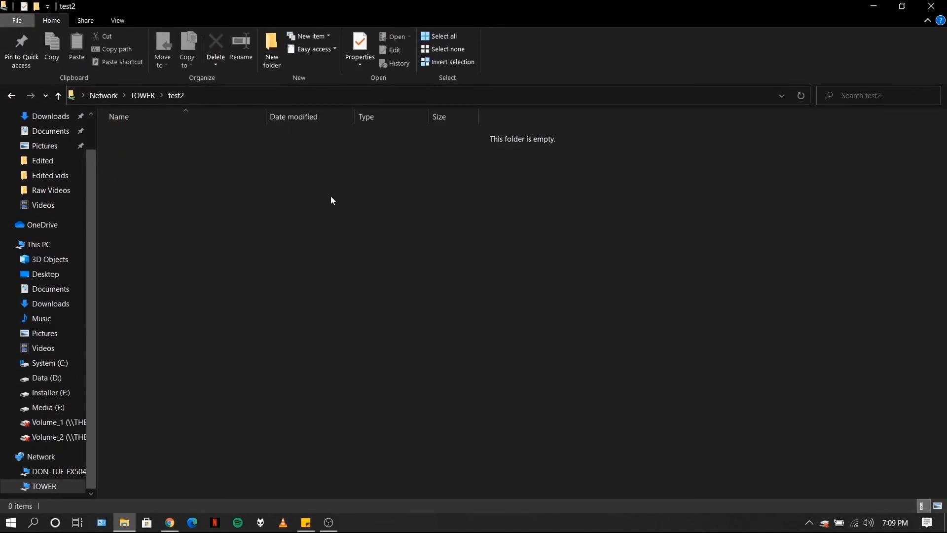
# Create a new text document named test in the test2 share
pyautogui.rightClick(332, 199)
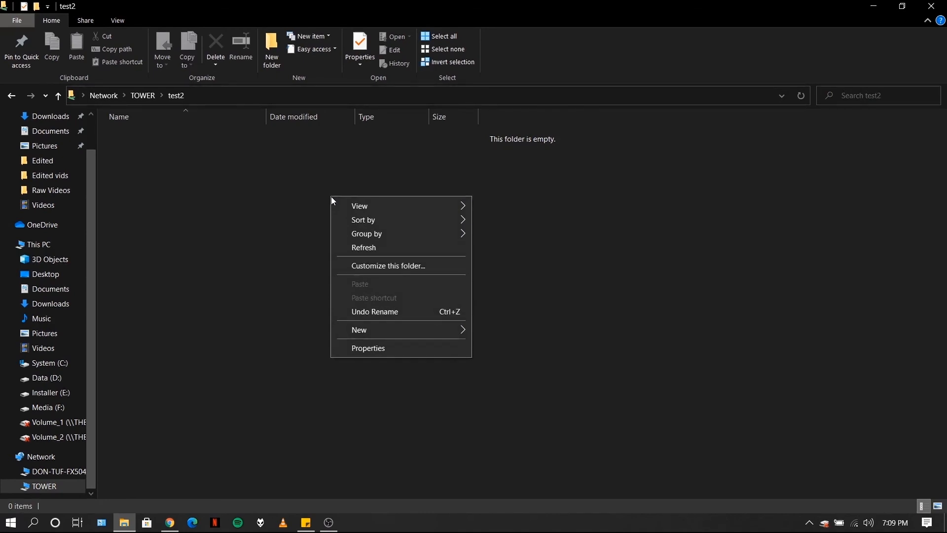
pyautogui.click(359, 330)
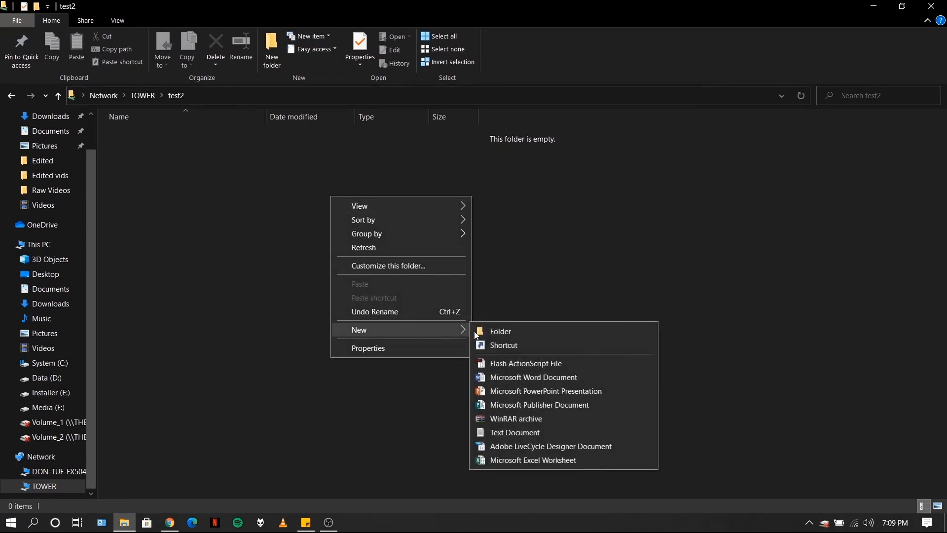
pyautogui.click(514, 432)
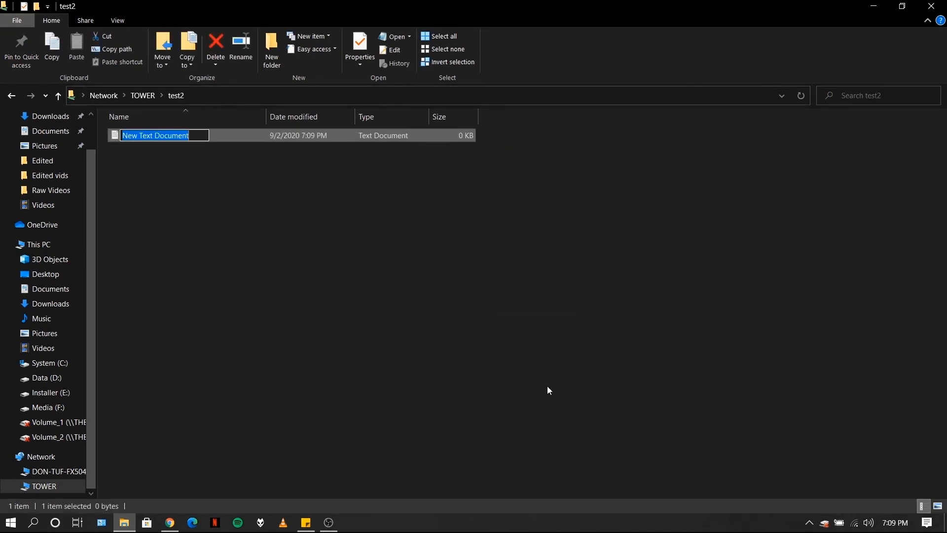
pyautogui.write('test')
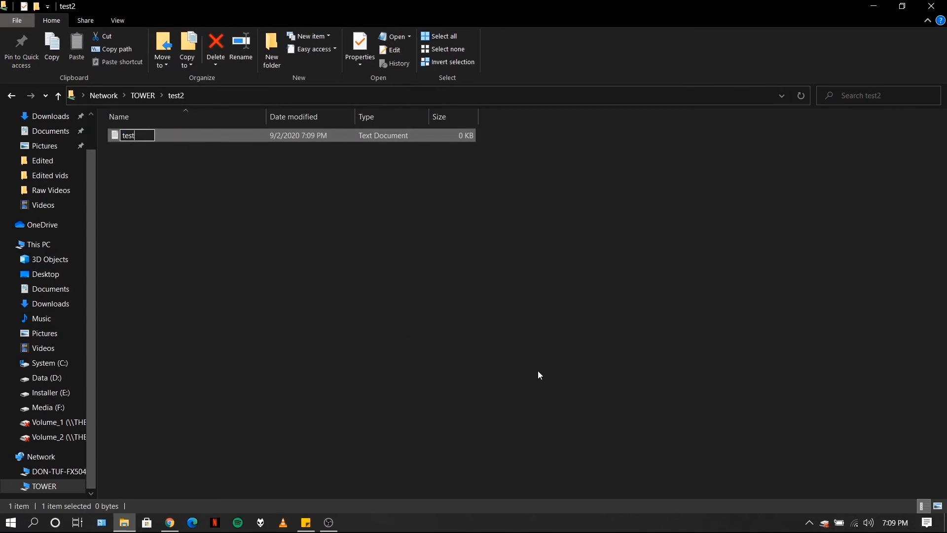
# Write test 123 into the file in Notepad, save it and close Notepad
pyautogui.doubleClick(128, 135)
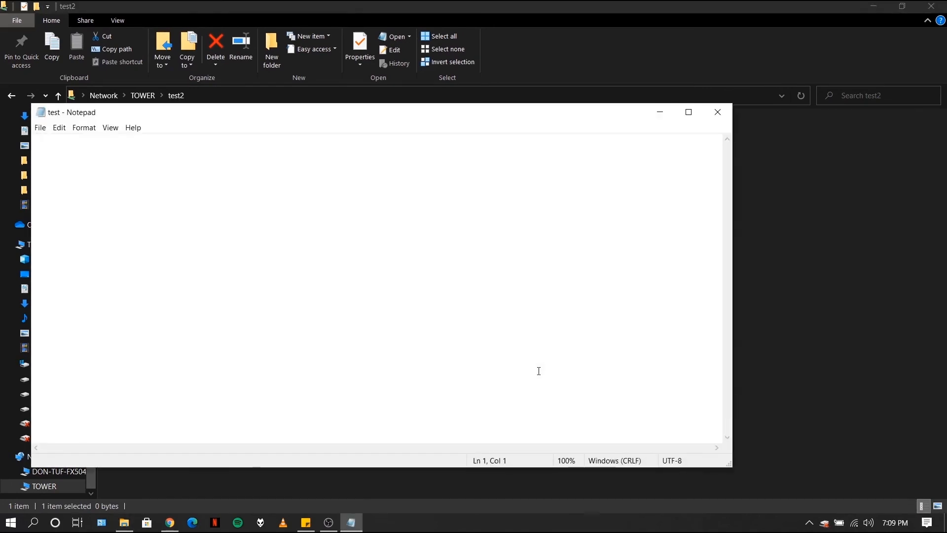
pyautogui.write('test')
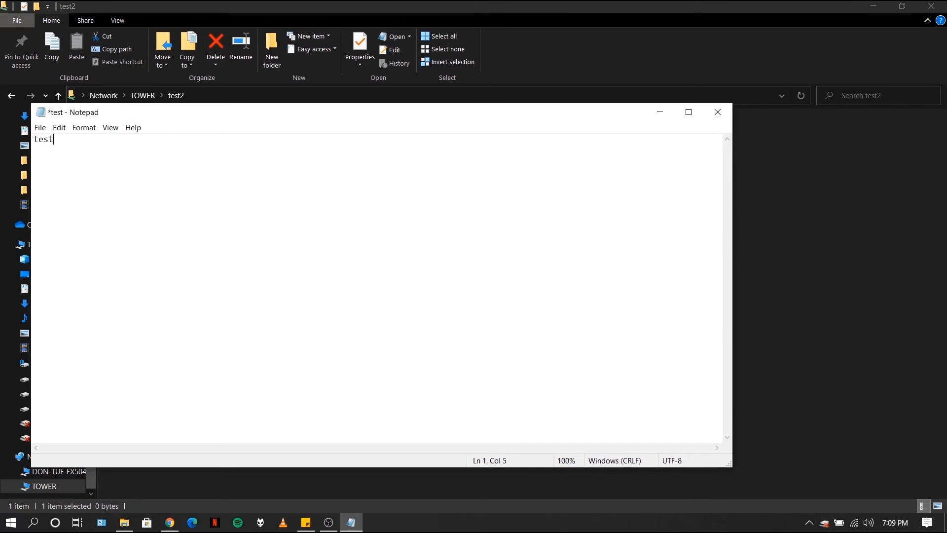
pyautogui.write('123')
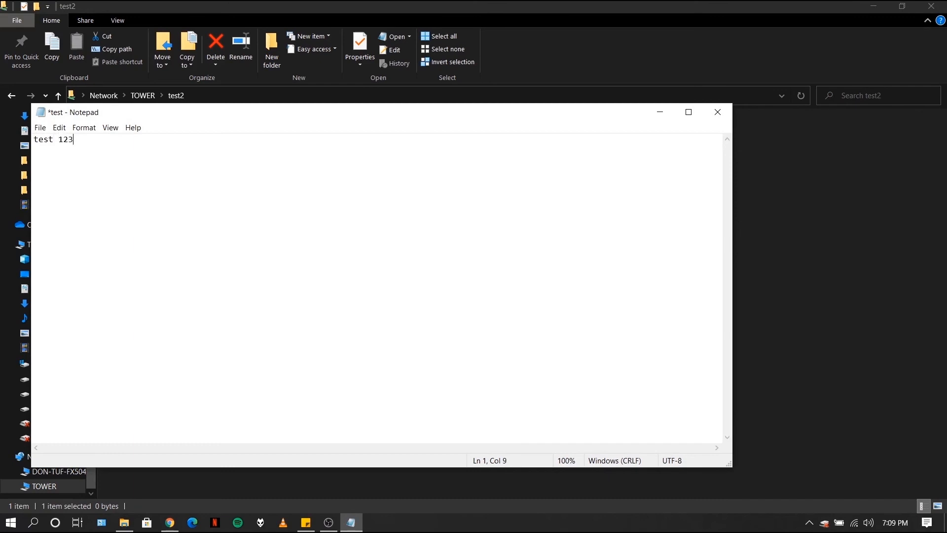
pyautogui.click(39, 127)
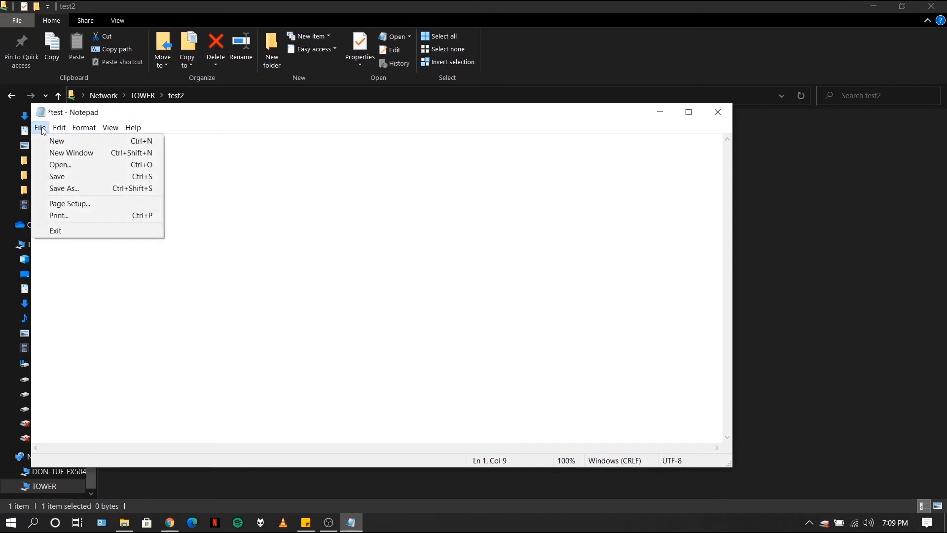
pyautogui.click(57, 177)
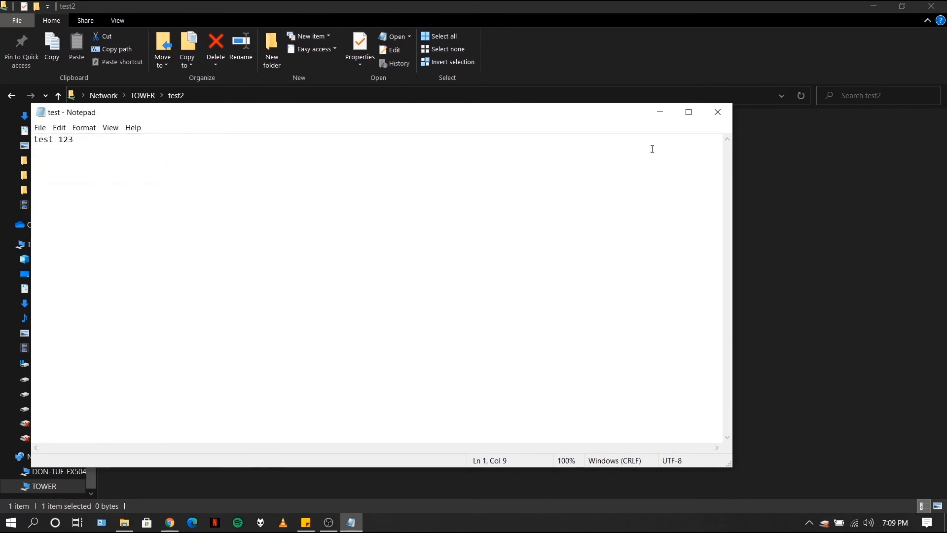
pyautogui.click(717, 111)
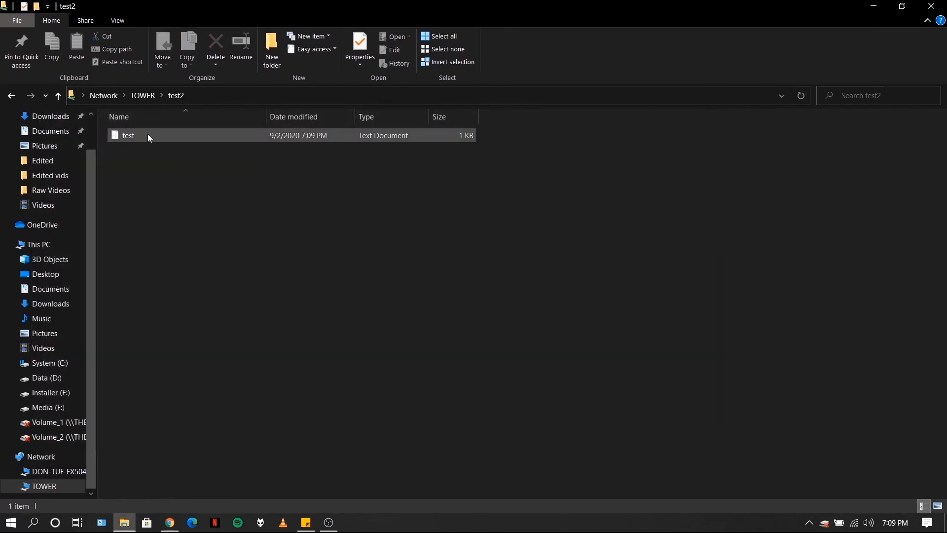
pyautogui.doubleClick(127, 136)
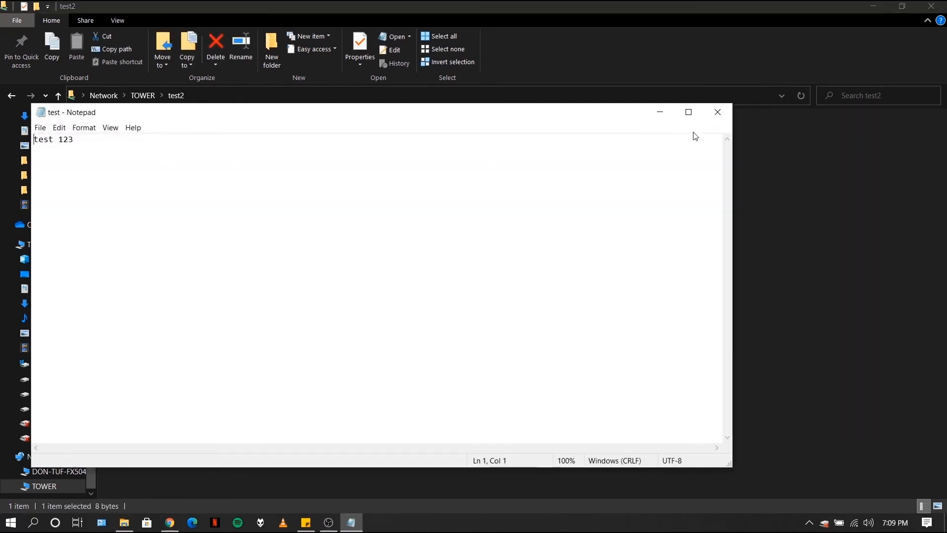
pyautogui.click(717, 112)
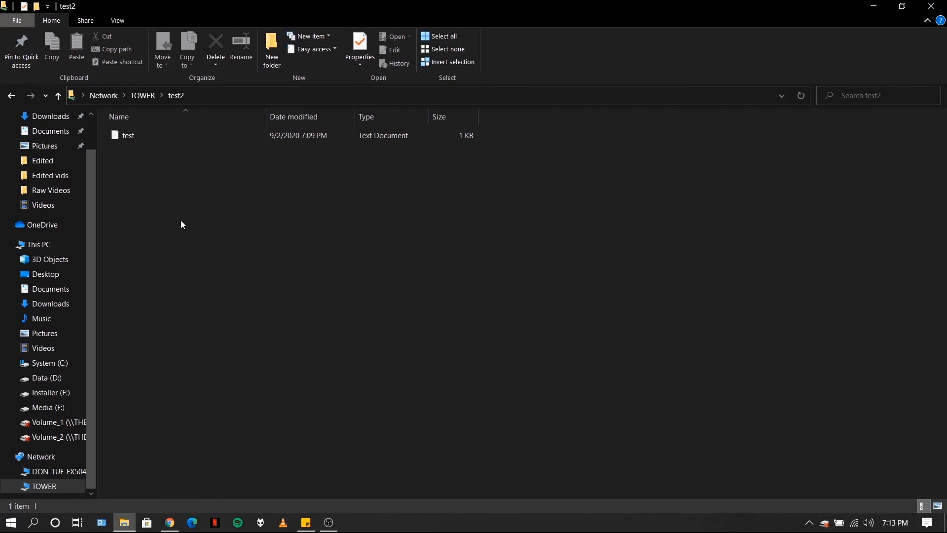
pyautogui.moveTo(181, 222)
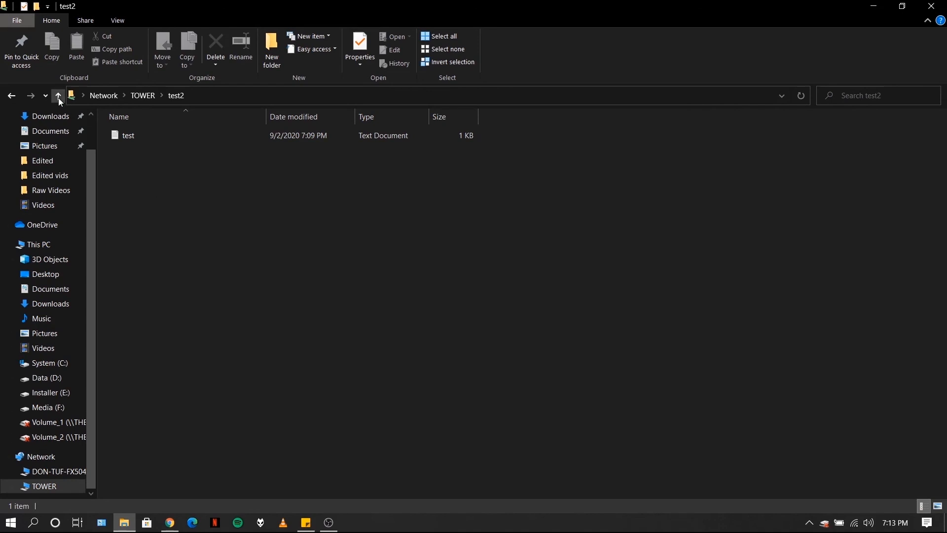
# Navigate up to Network > TOWER to see its shared folders, including test2
pyautogui.click(58, 96)
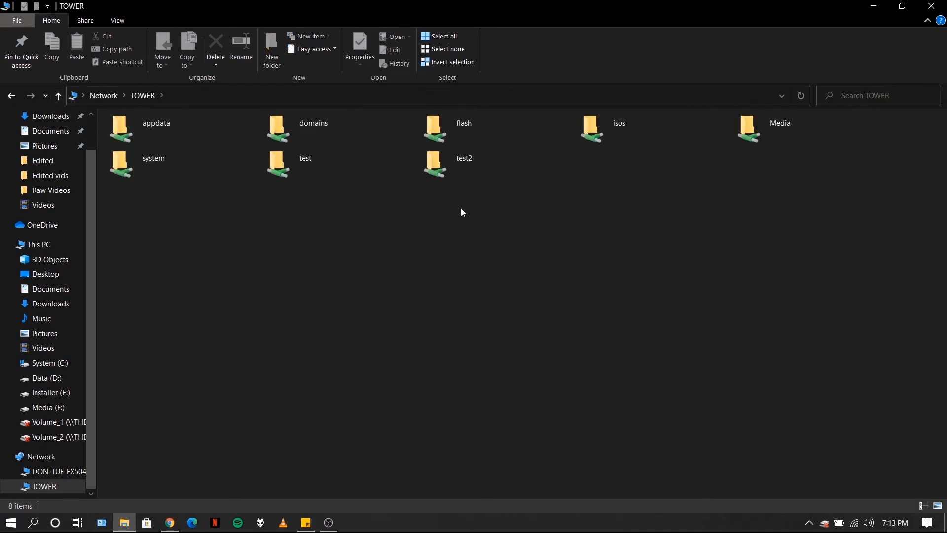
pyautogui.moveTo(745, 151)
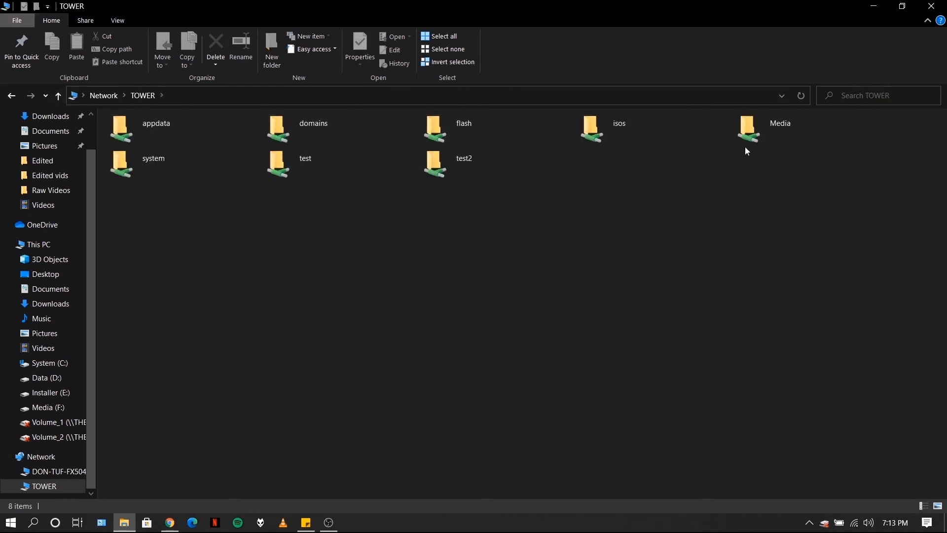
pyautogui.moveTo(534, 254)
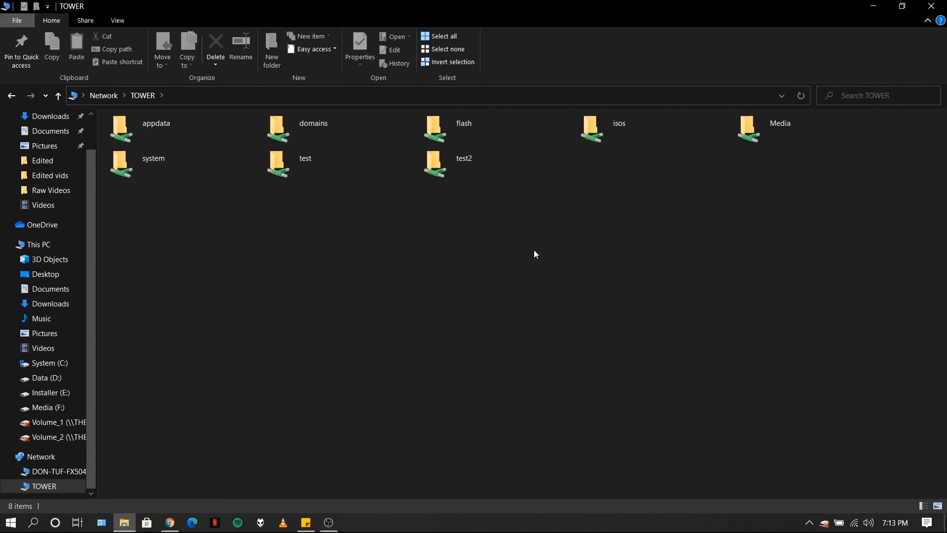